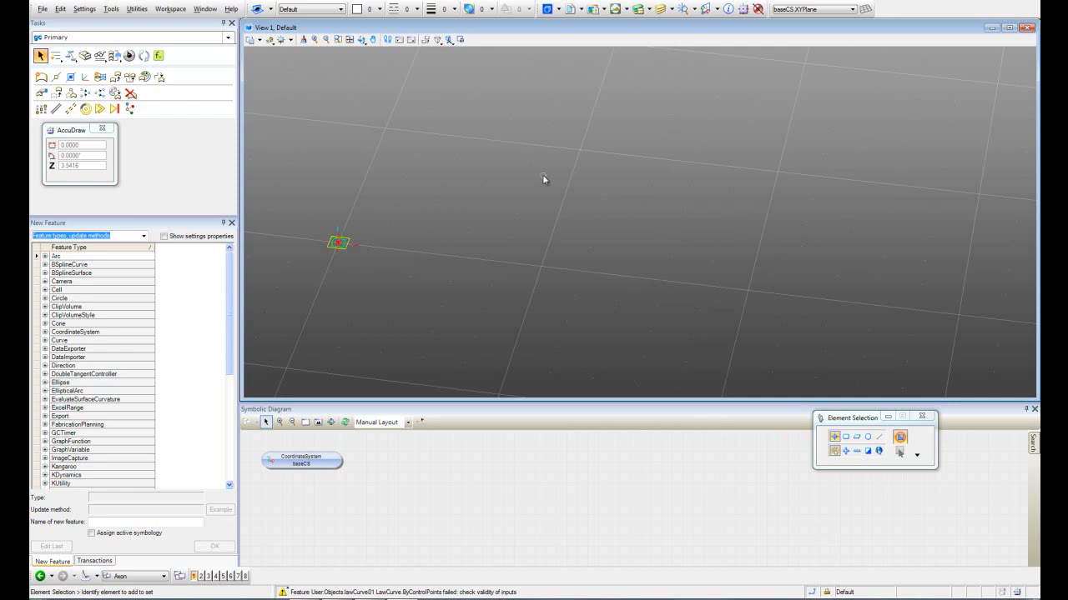
mouse_move(590, 171)
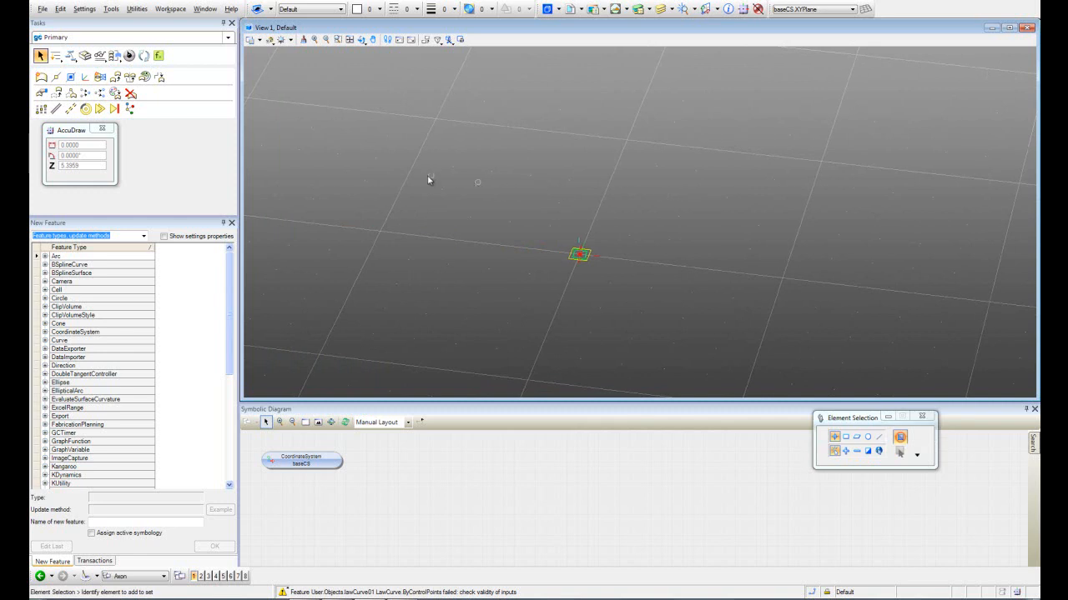
mouse_move(111, 8)
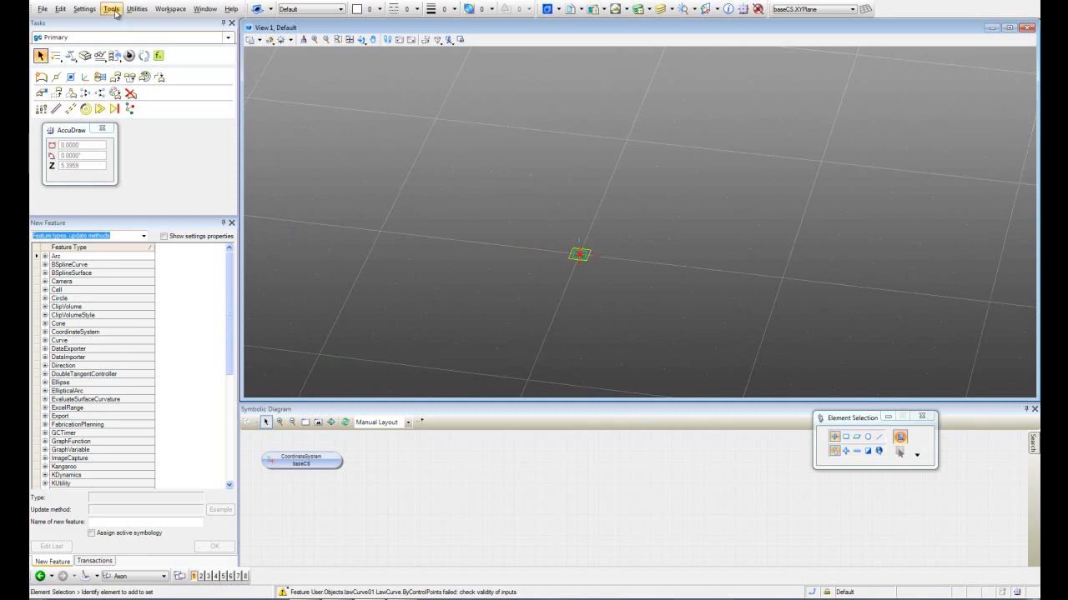
Create a new model named 'lawcurve' from Tools > Create New Model.
click(111, 8)
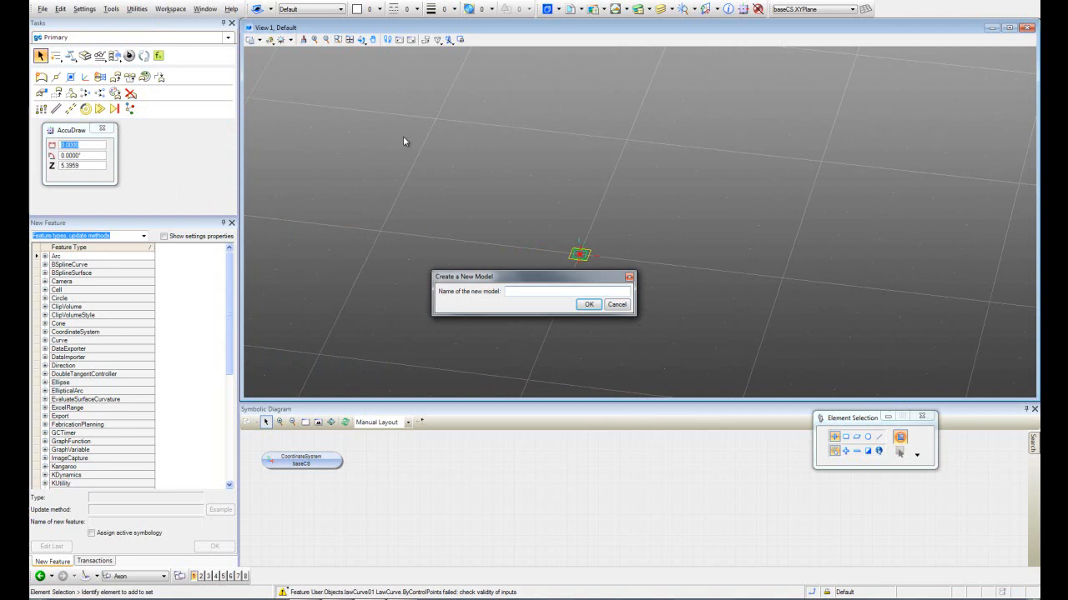
text(lawcurve)
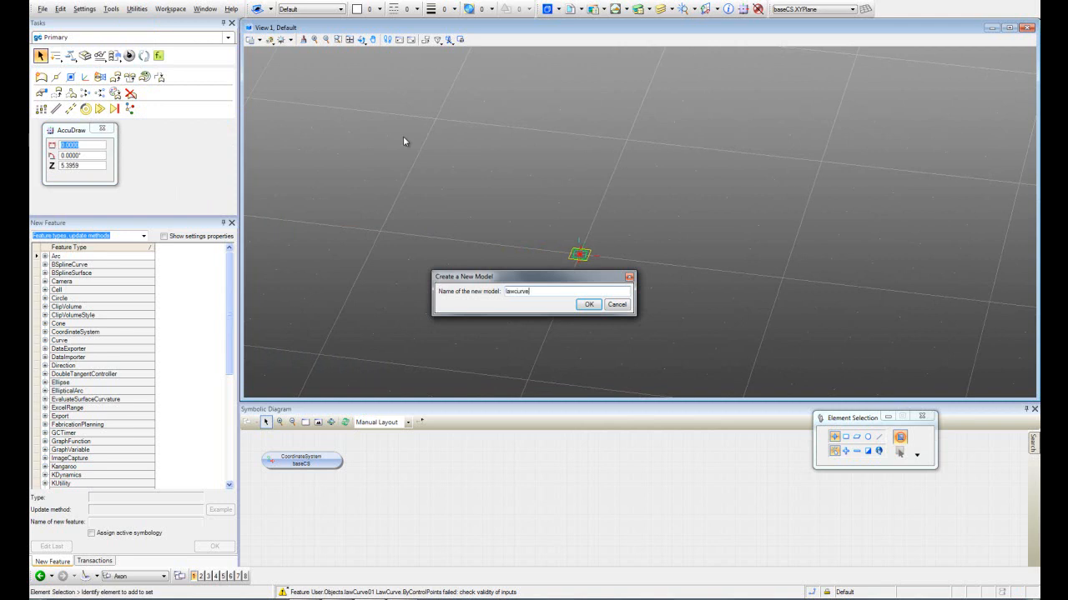
click(589, 303)
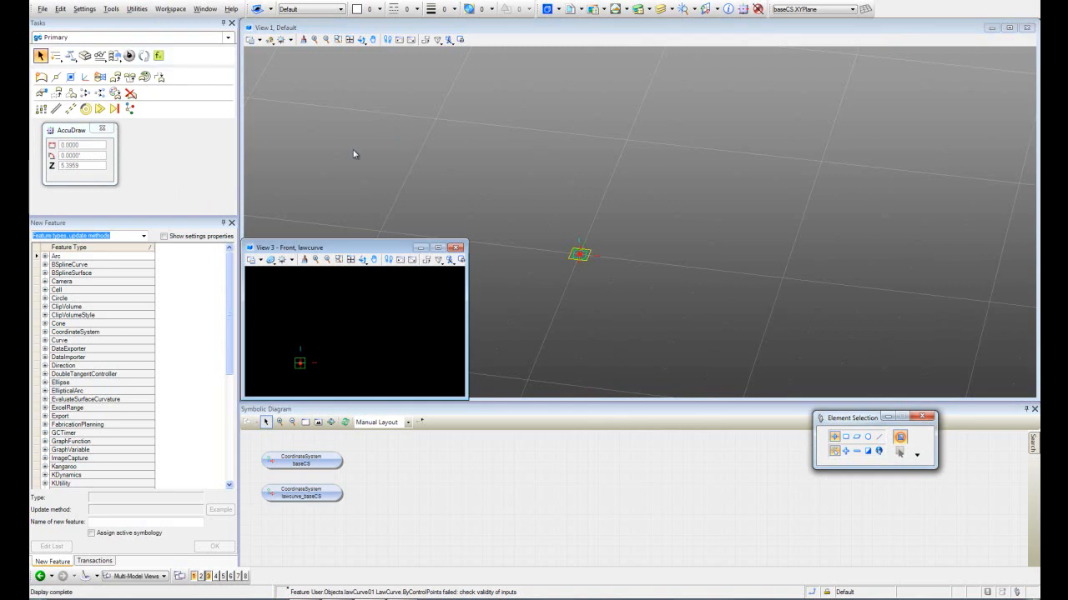
Move the View 3 lawcurve window higher and rotate it to Top View.
drag(292, 247, 292, 194)
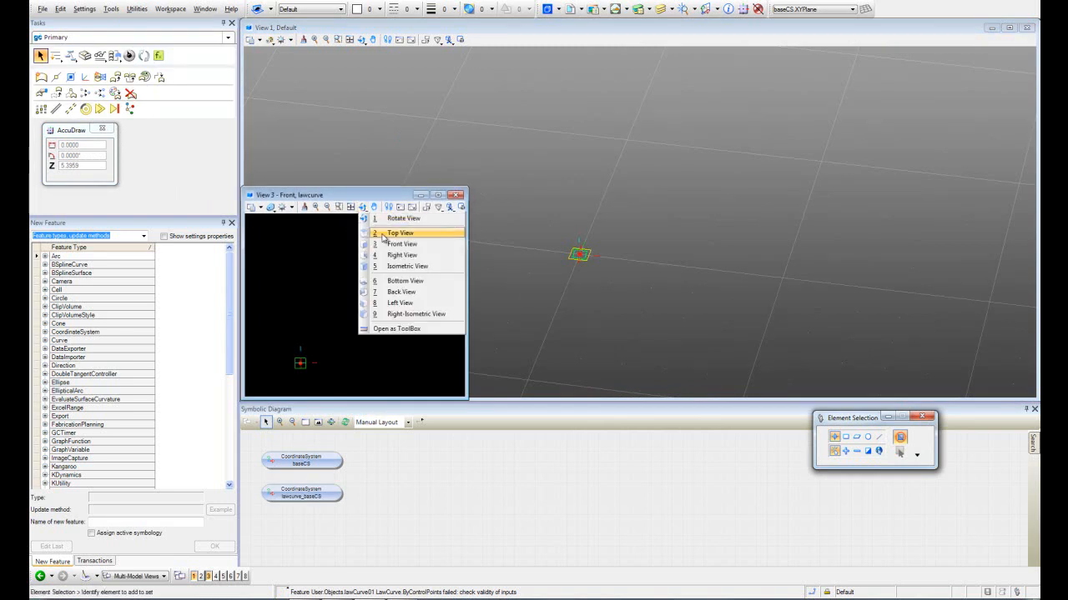
click(401, 232)
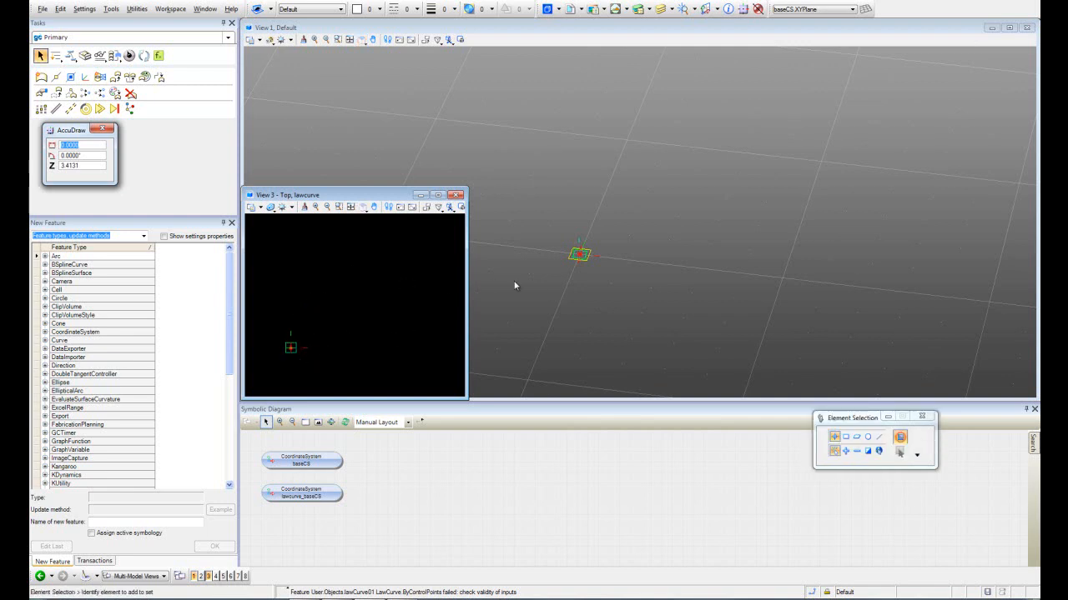
click(451, 206)
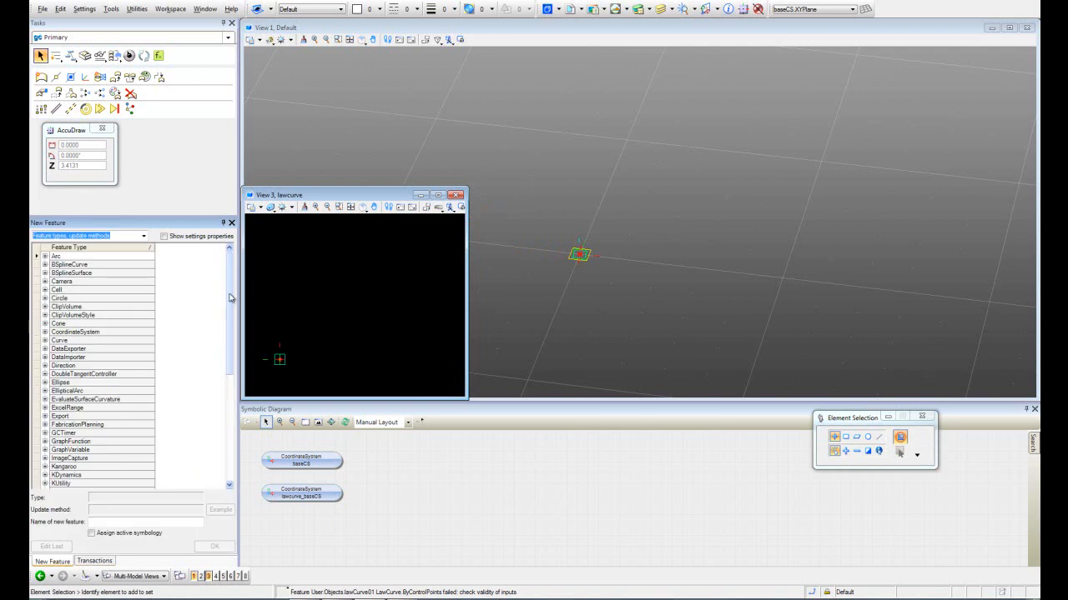
Review LawCurve's ByControlPoints inputs, collapse them, and expand LawCurveFrame's update methods.
scroll(down, 3)
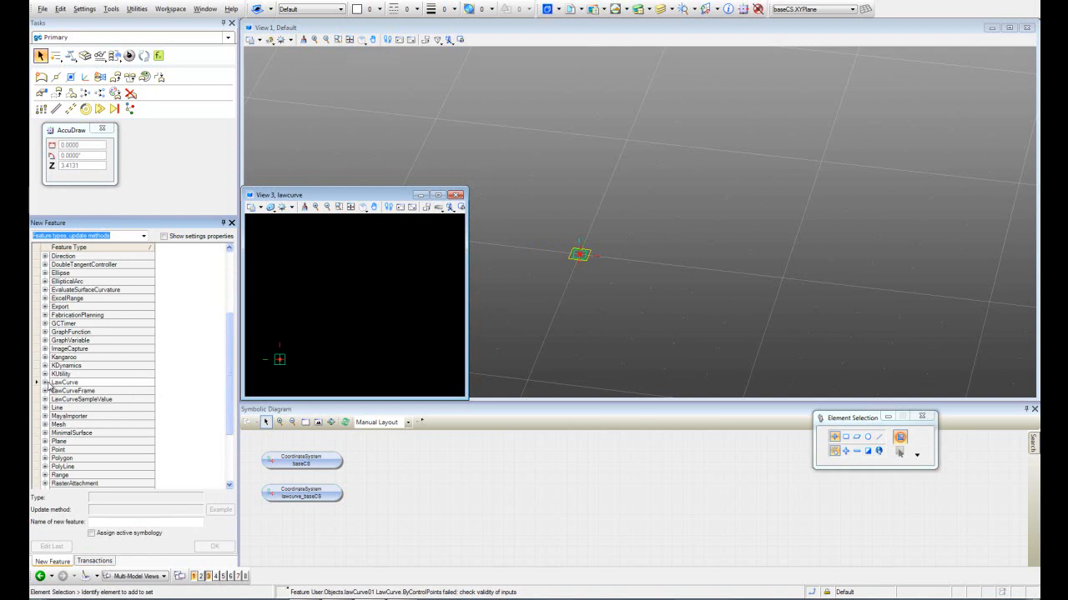
click(35, 382)
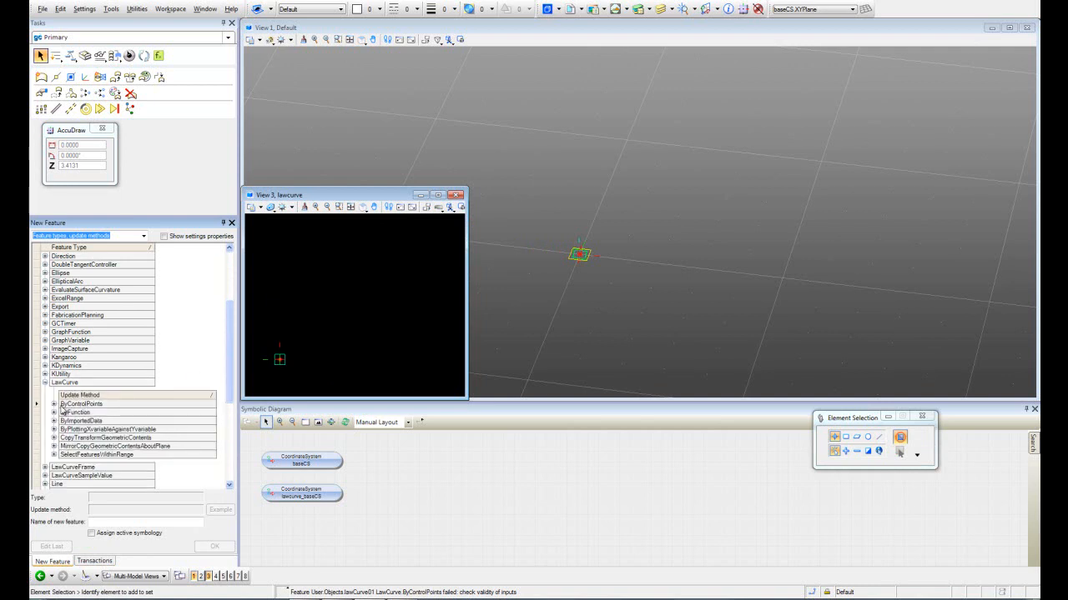
click(80, 404)
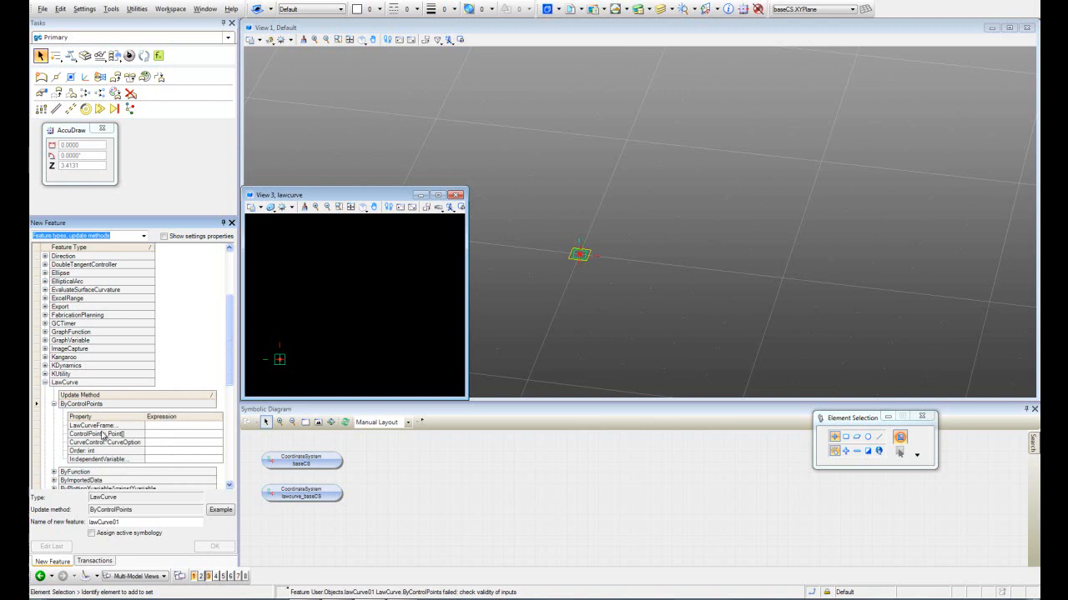
mouse_move(96, 429)
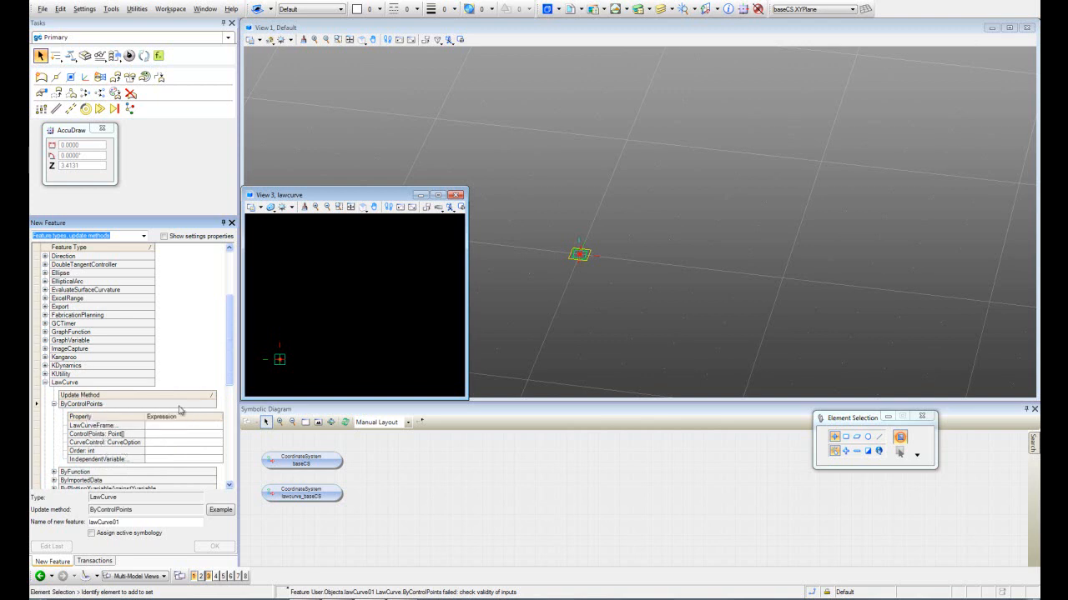
click(35, 382)
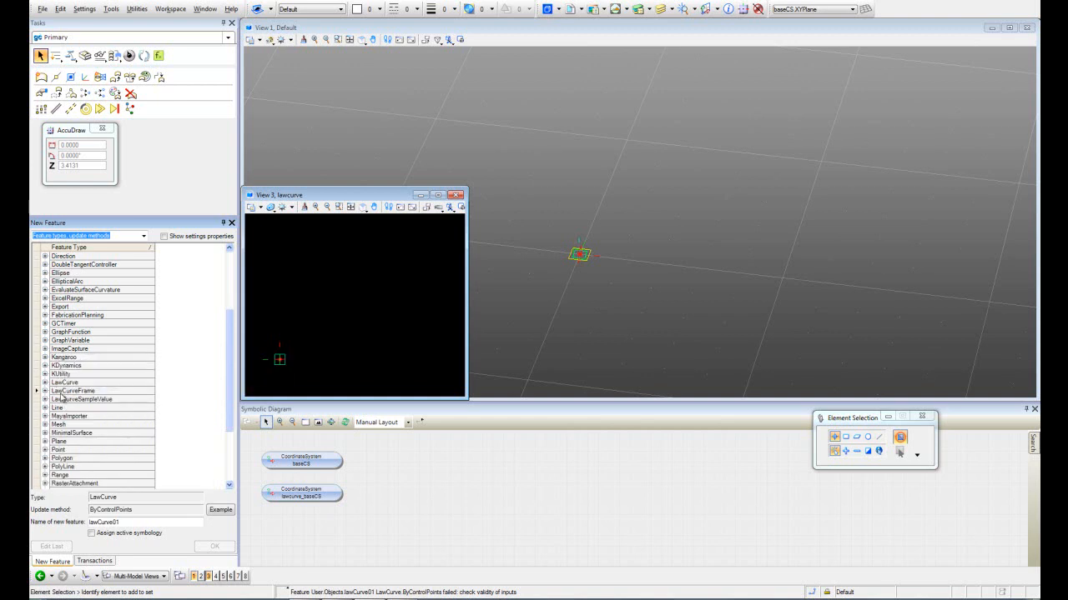
click(35, 390)
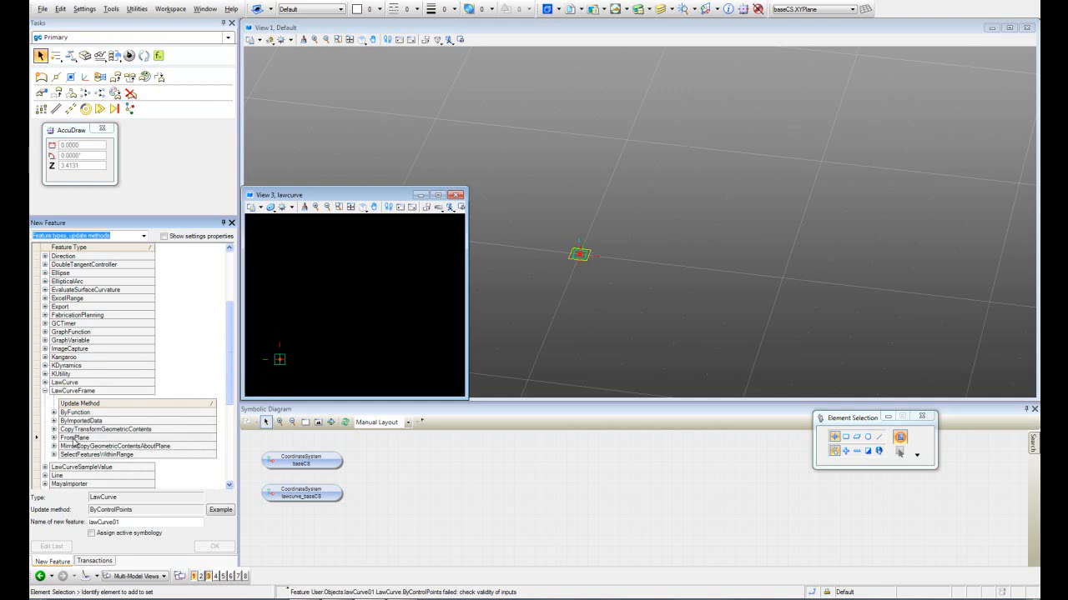
Use FromPlane with Plane lawcurve_baseCS.XYPlane, XDimension 3 and YDimension 10.
click(75, 437)
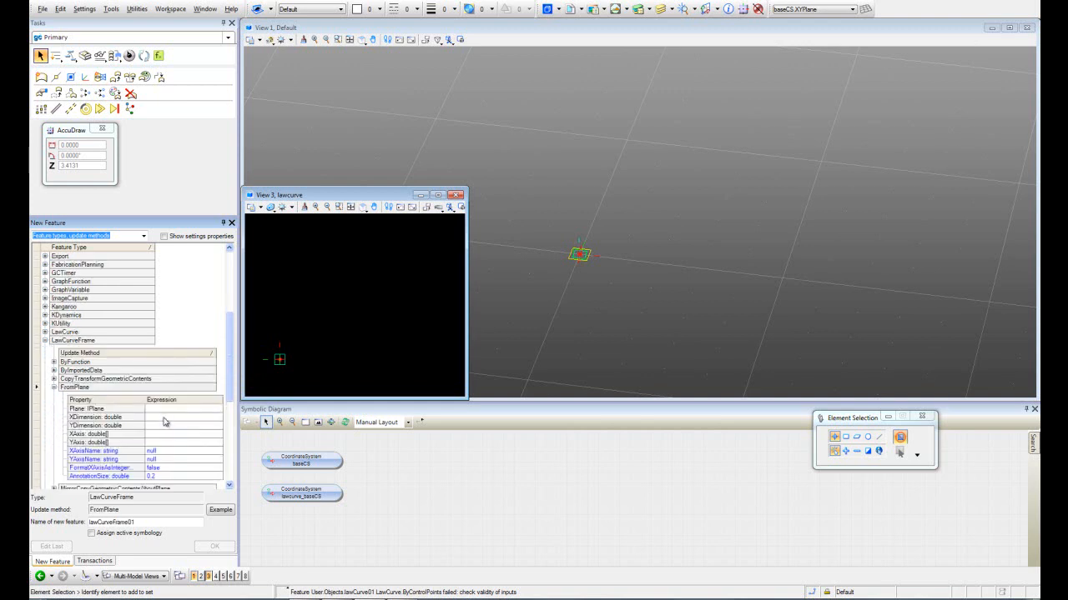
click(176, 409)
text(3)
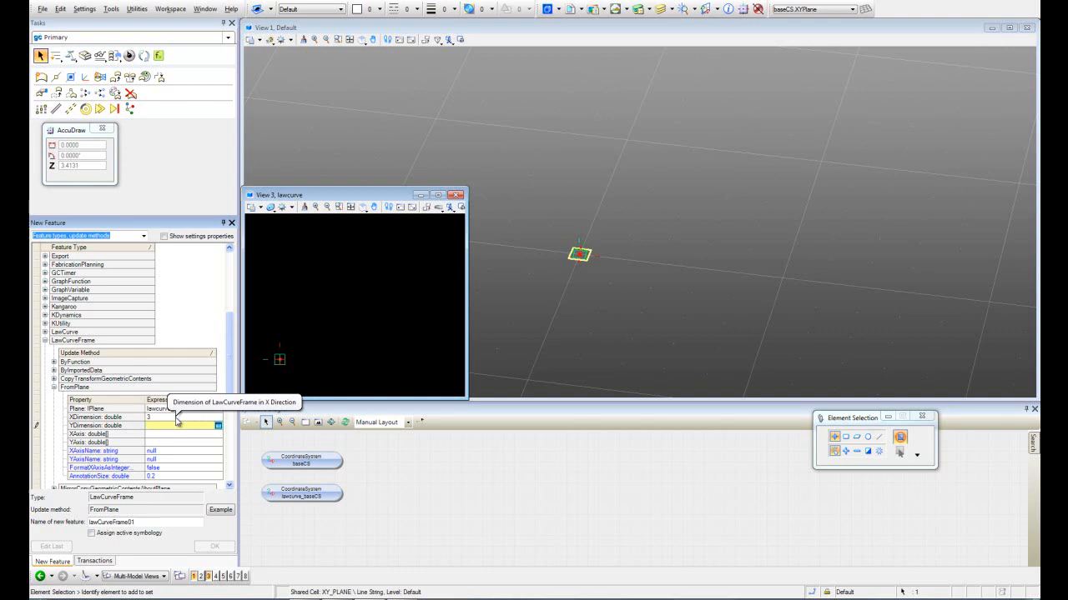
text(10)
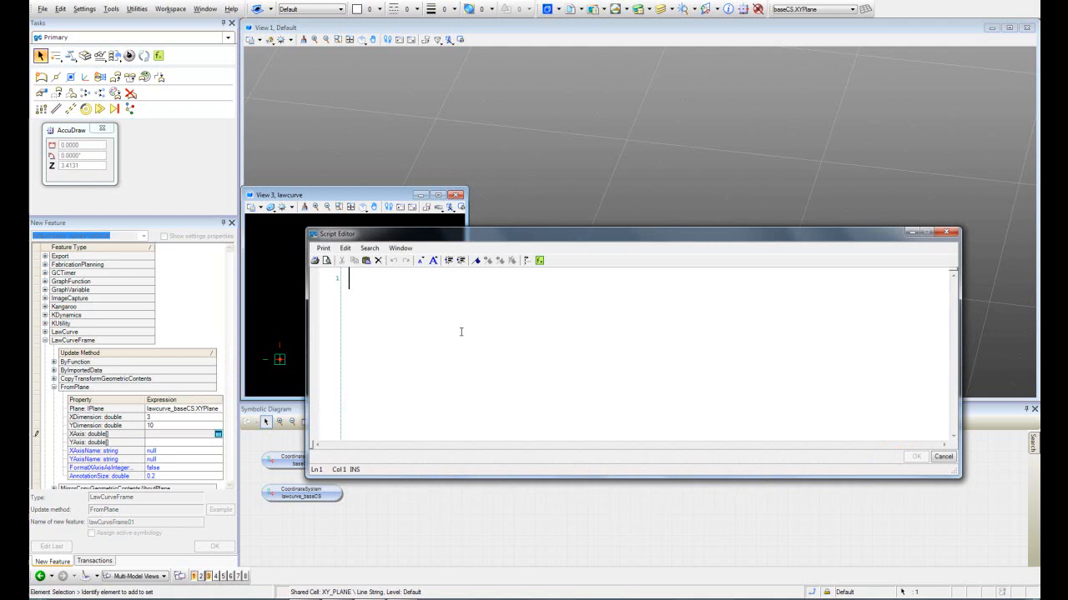
Set the frame's XAxis to Series(0,3,1) in the Script Editor.
text(Series)
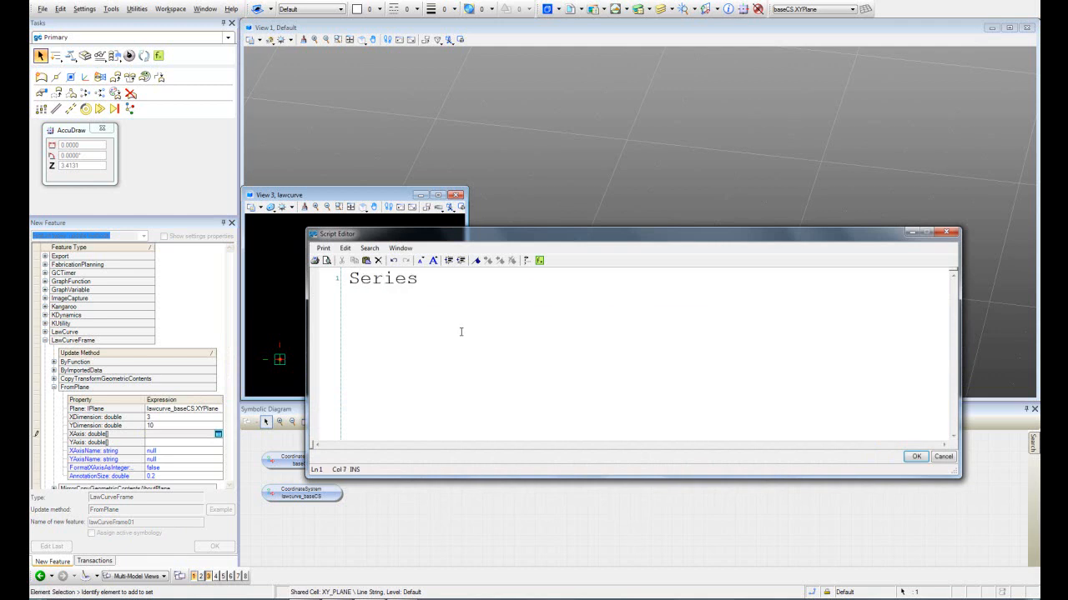
text((0,3,)
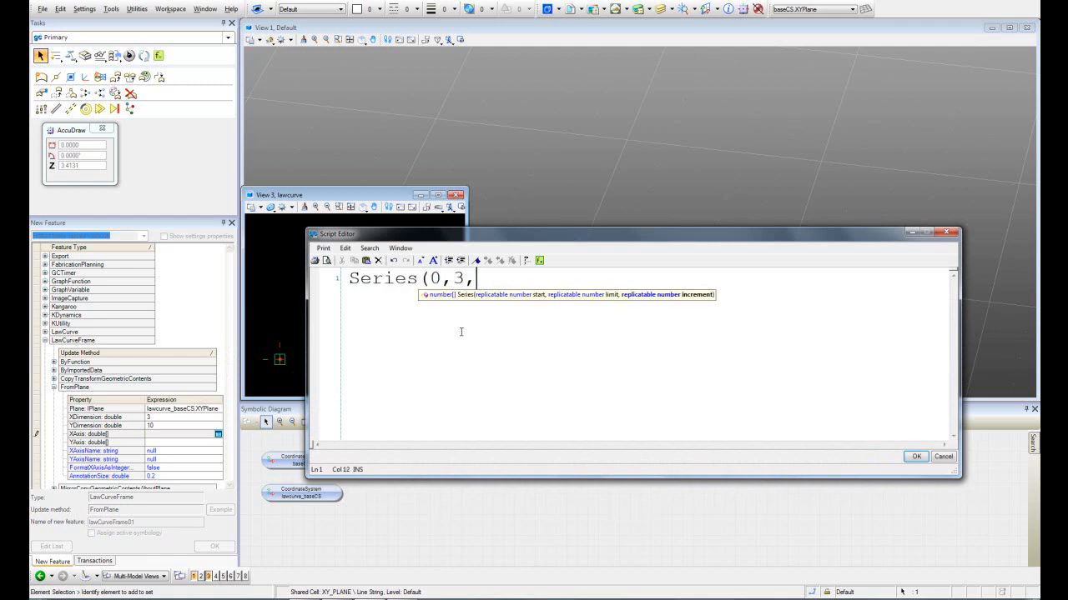
text(1))
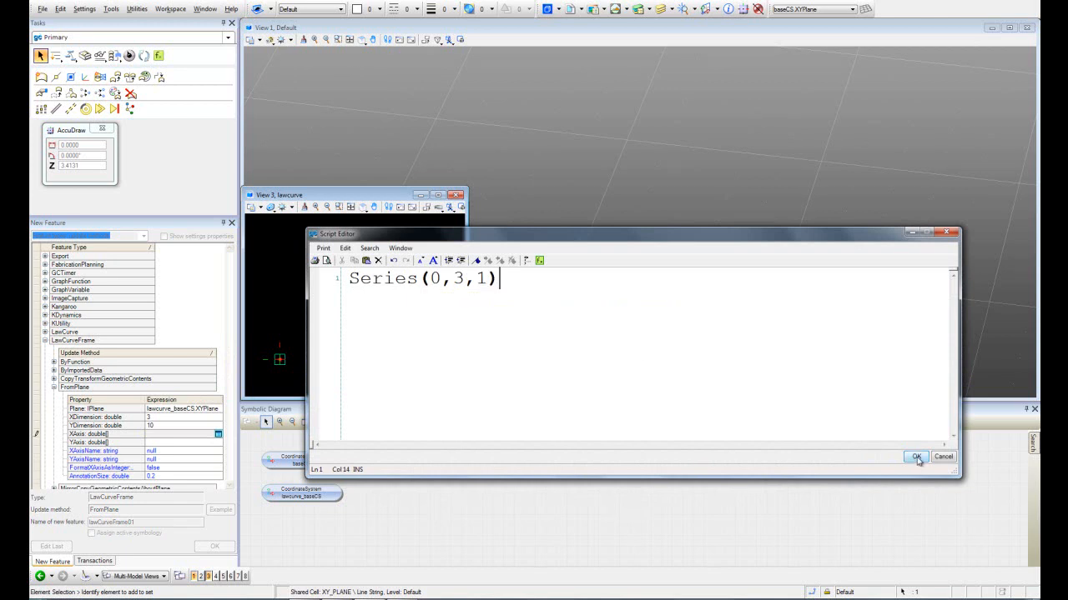
click(916, 457)
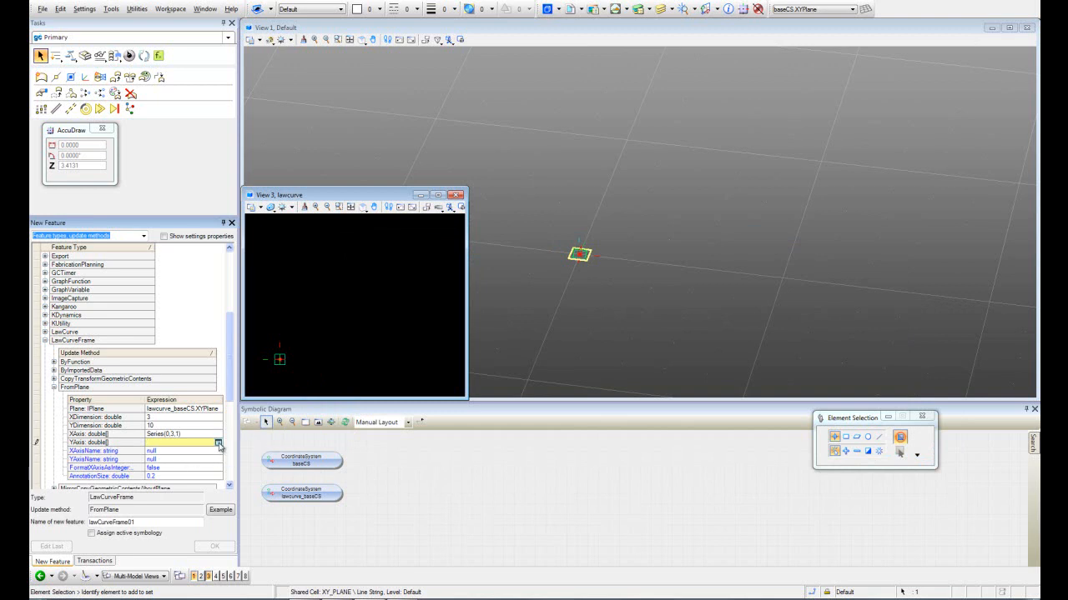
Set the frame's YAxis to Series(0,10,1) in the Script Editor.
click(218, 442)
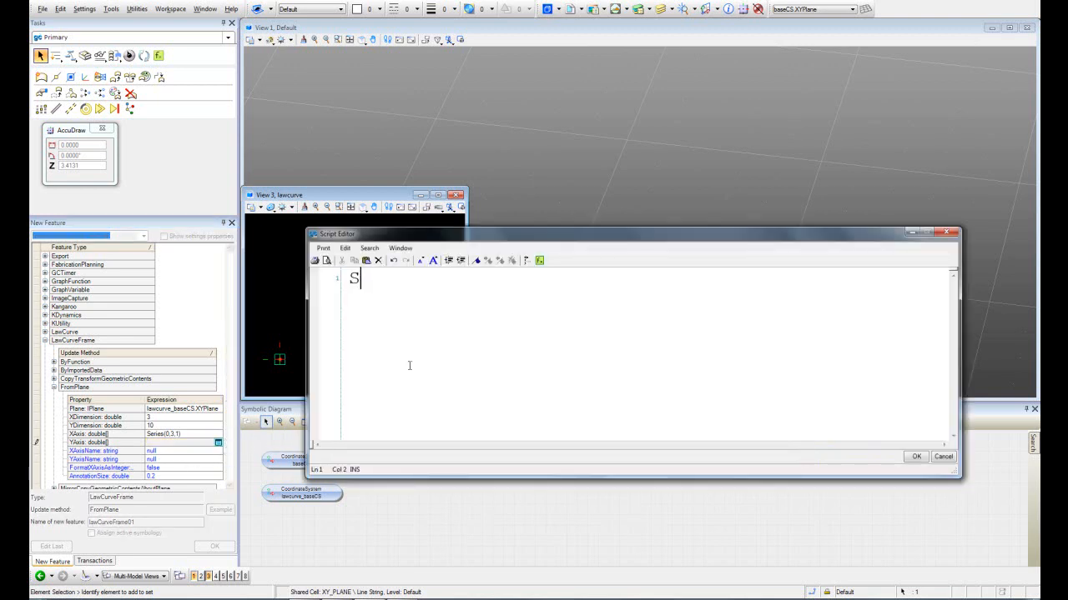
text(eries()
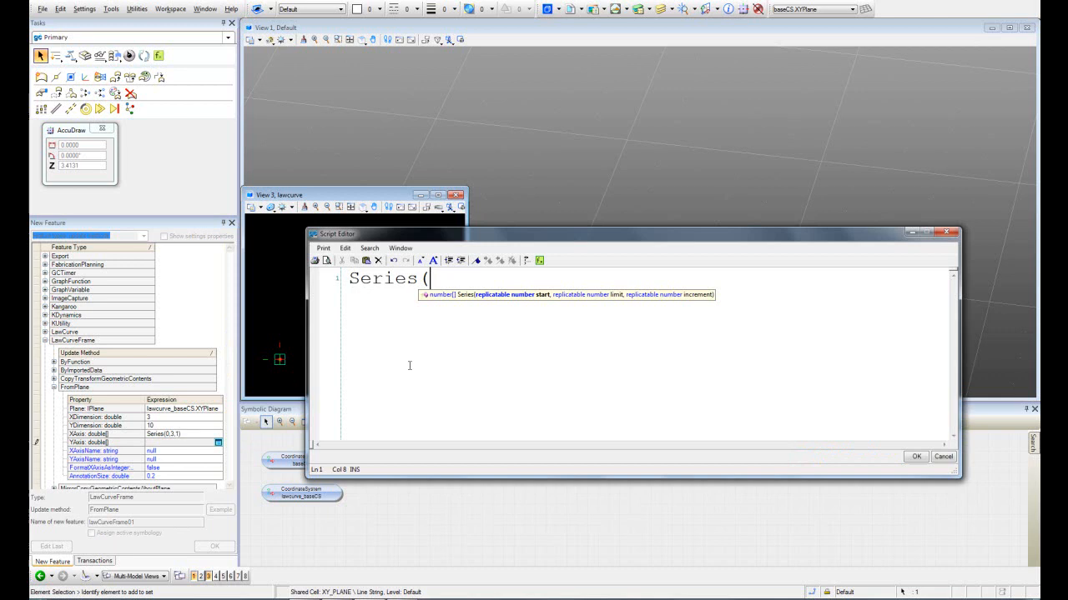
text(0,10)
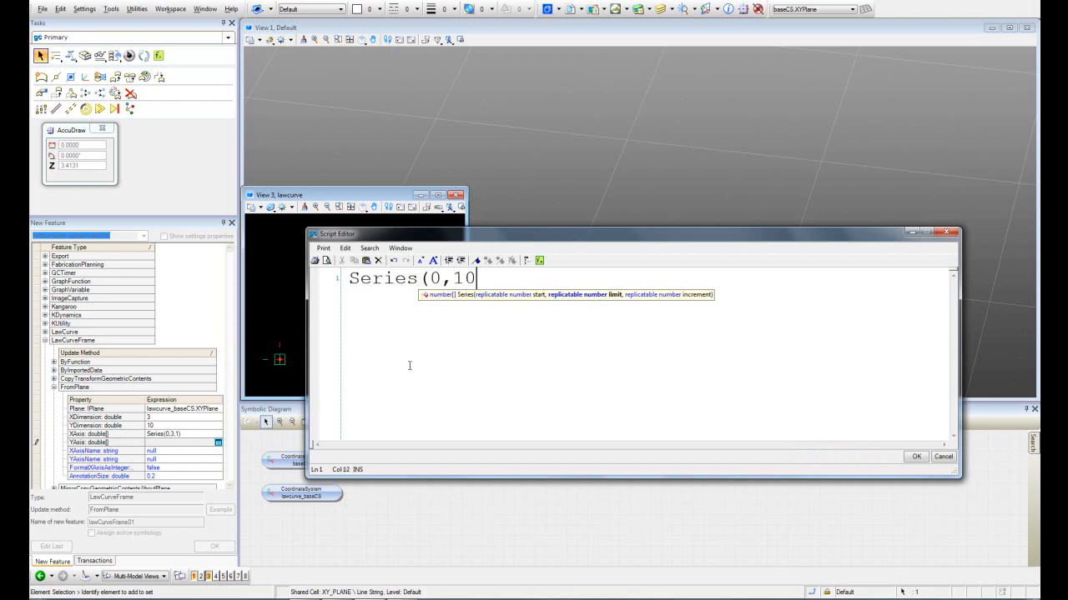
text(,1))
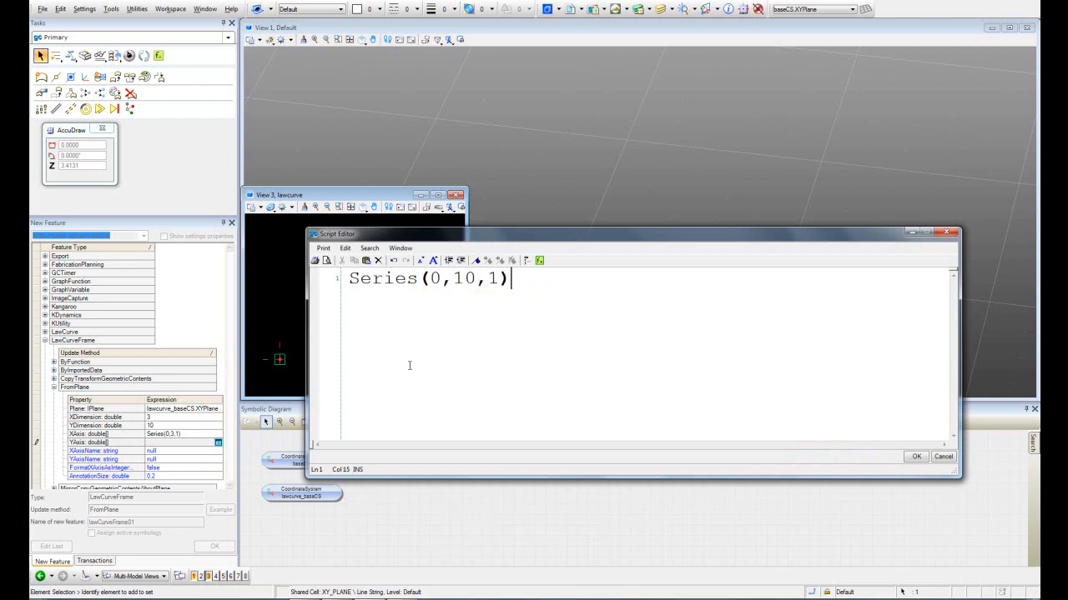
click(915, 456)
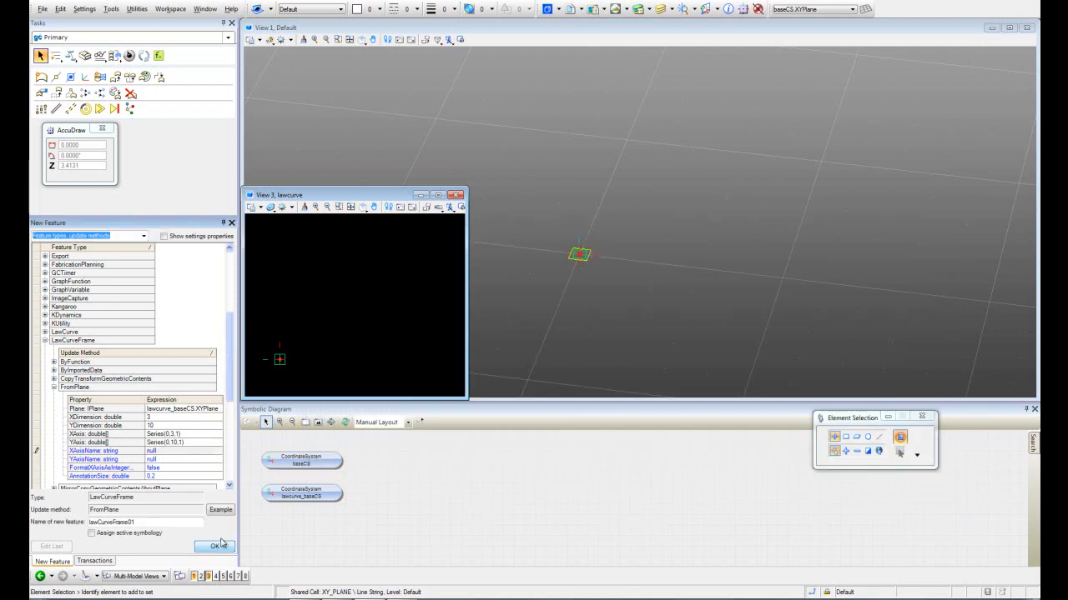
Create lawCurveFrame01 and fit the 3-by-10 frame to View 3.
click(363, 206)
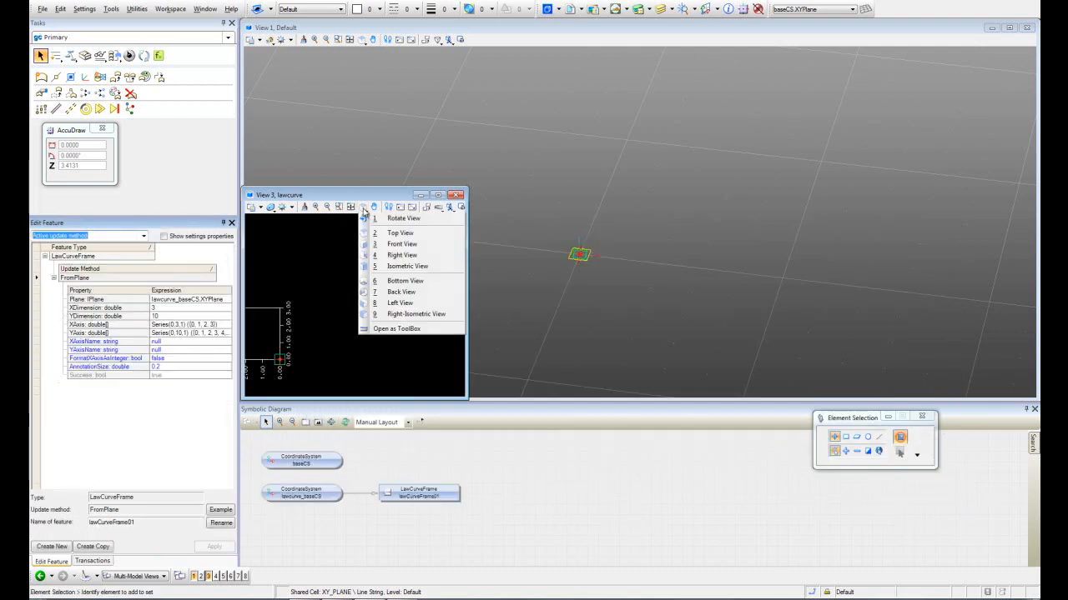
click(400, 233)
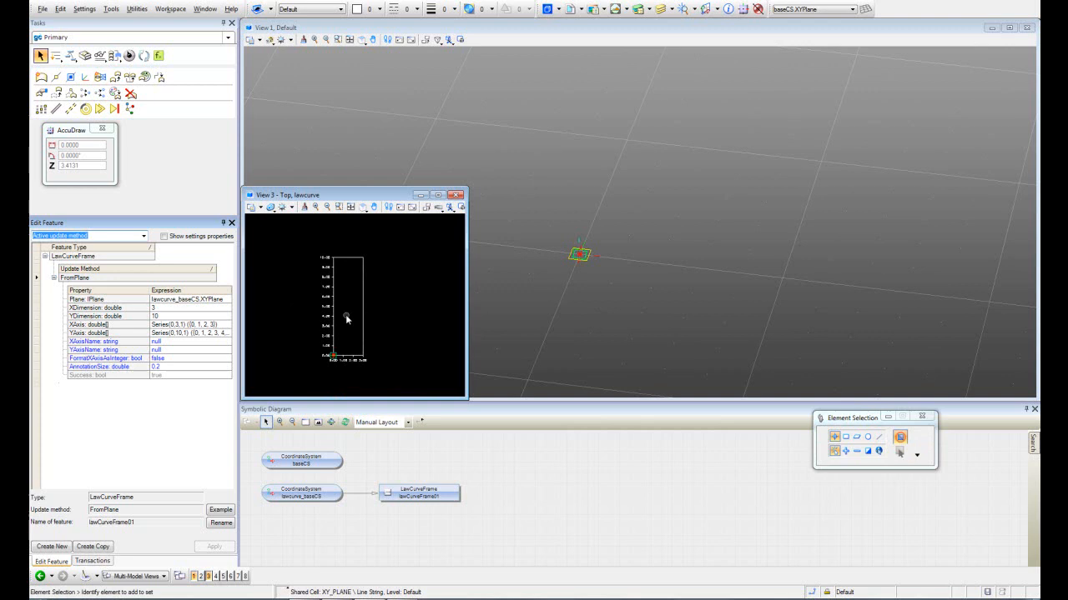
click(351, 207)
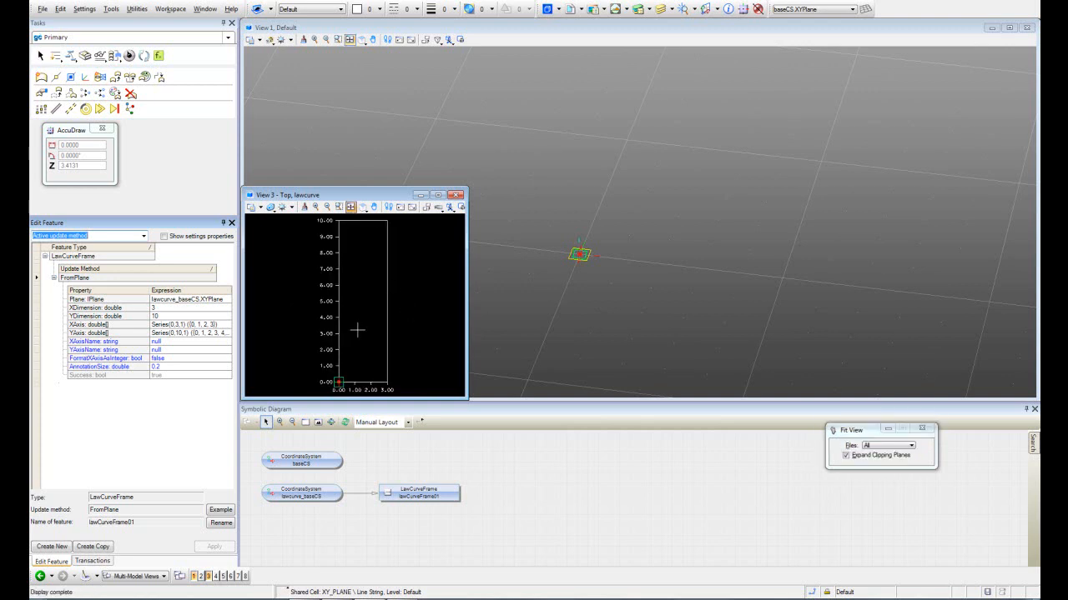
click(91, 560)
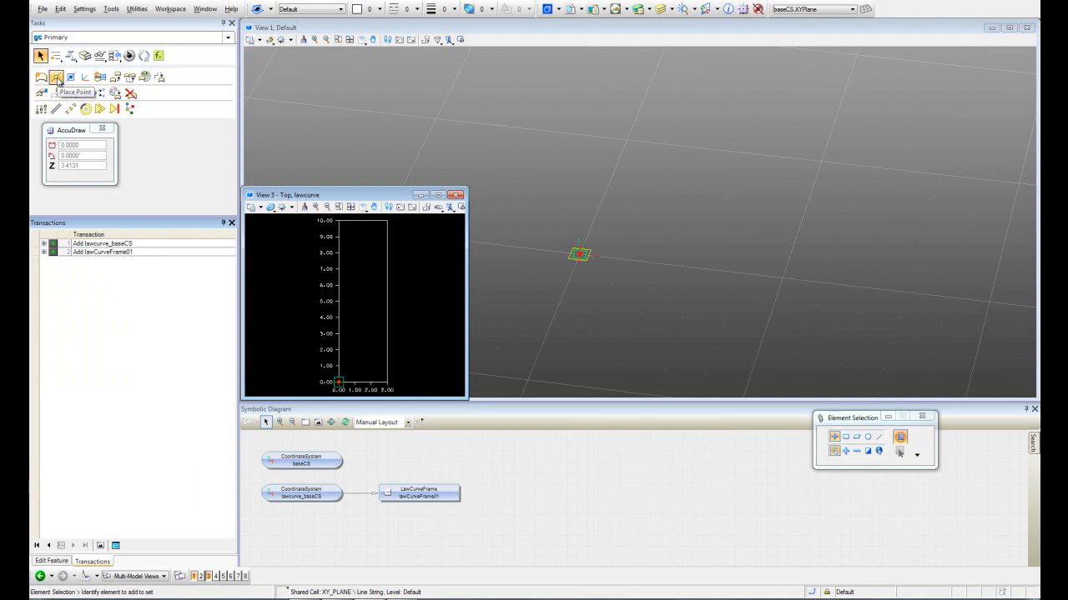
mouse_move(56, 79)
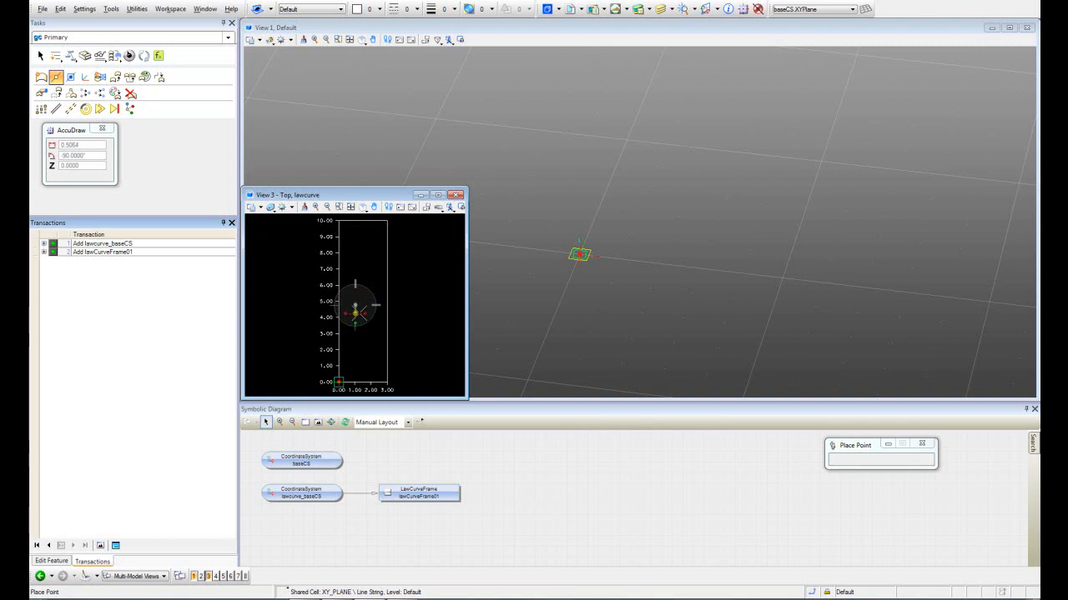
mouse_move(346, 288)
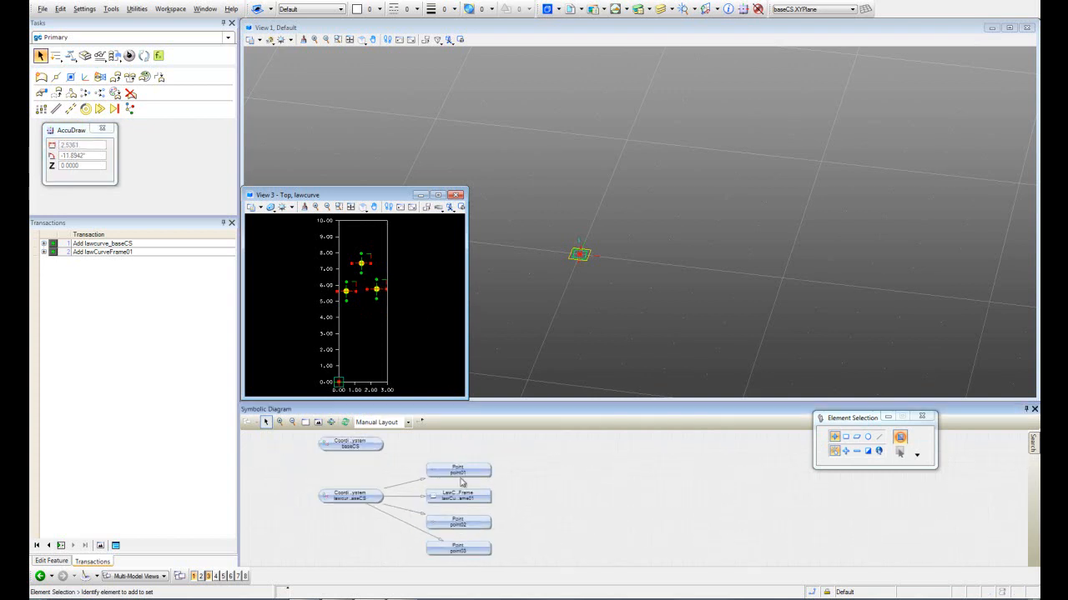
Place free points point01, point02 and point03 inside the law curve frame.
click(351, 497)
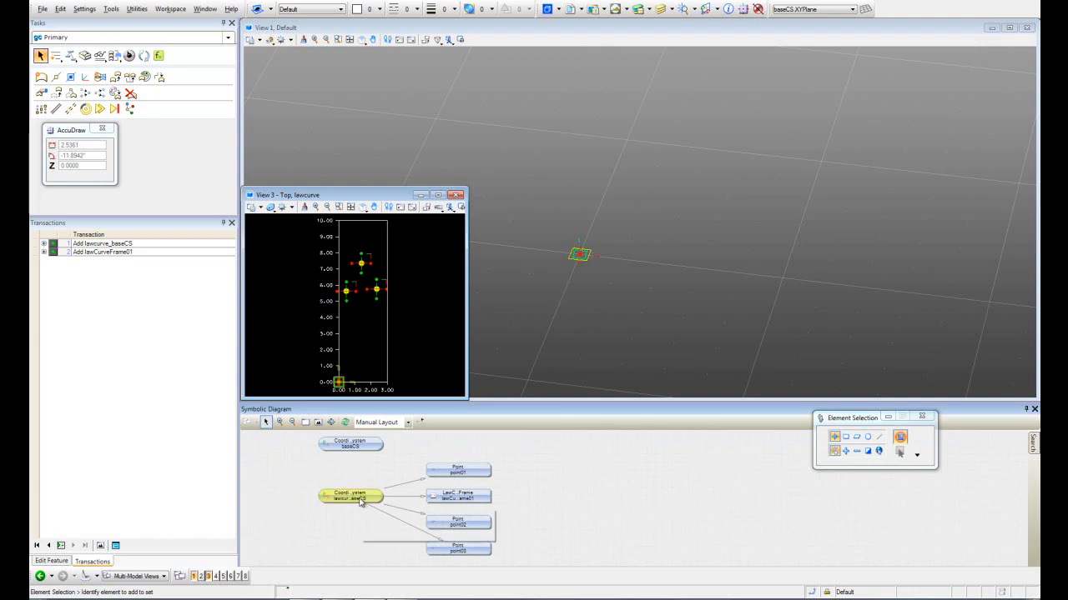
click(351, 497)
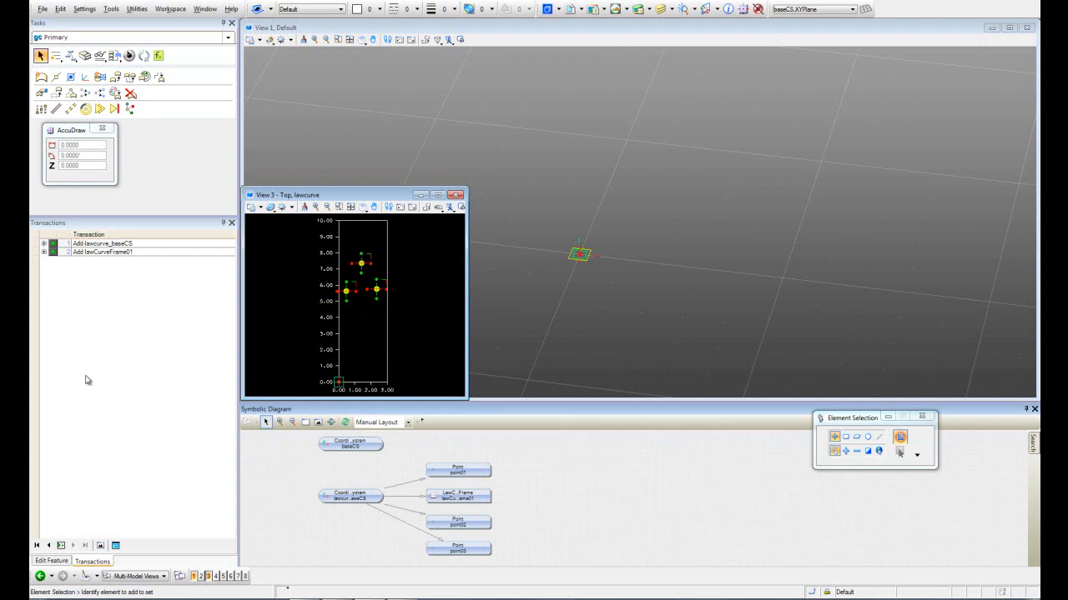
Record the three points as a transaction and start LawCurve ByControlPoints.
click(60, 546)
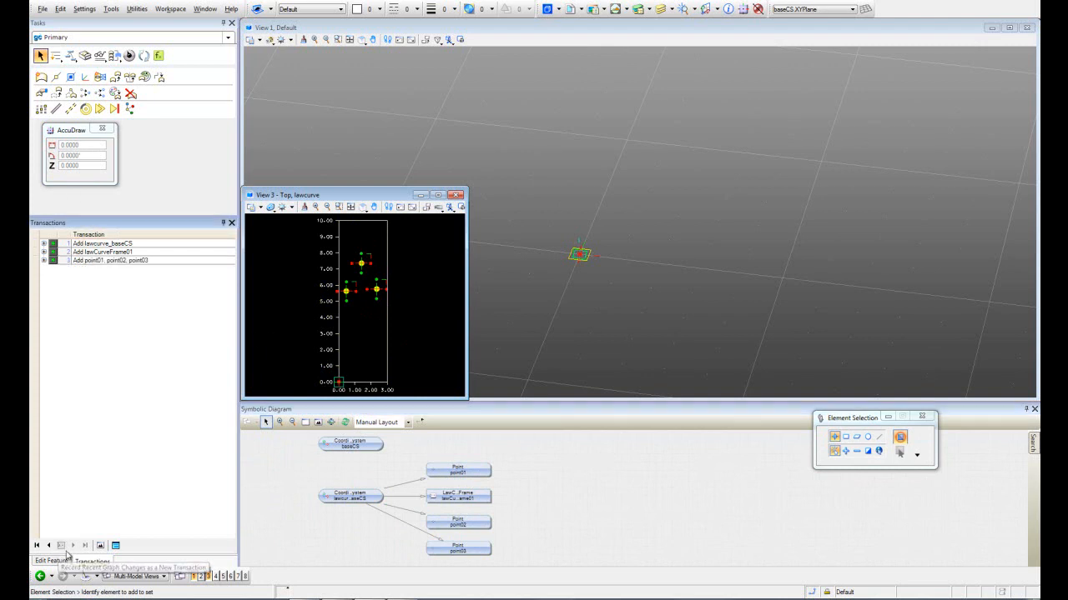
mouse_move(42, 78)
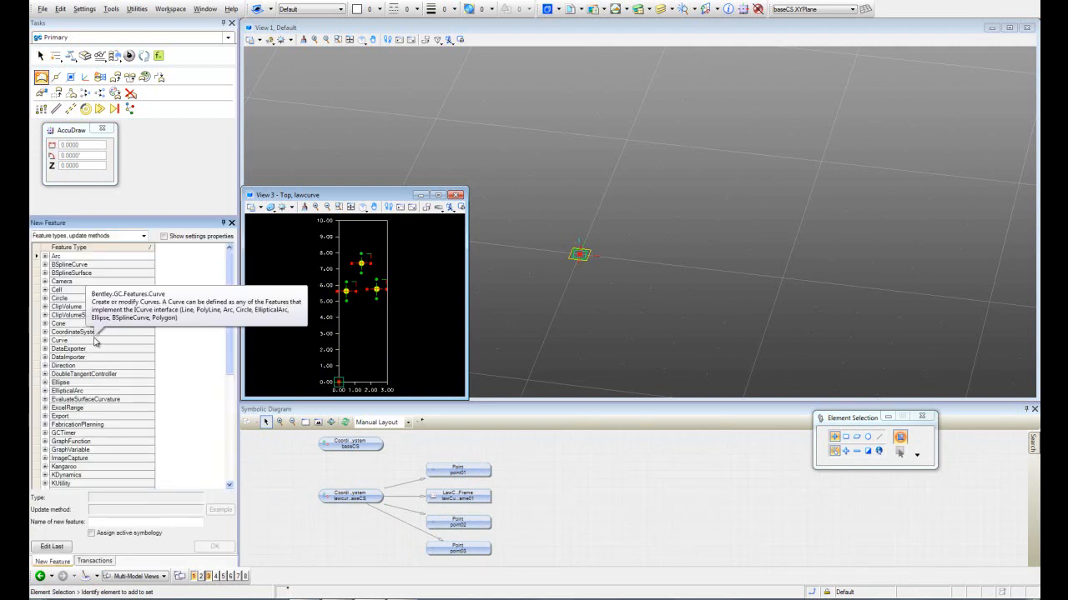
mouse_move(232, 373)
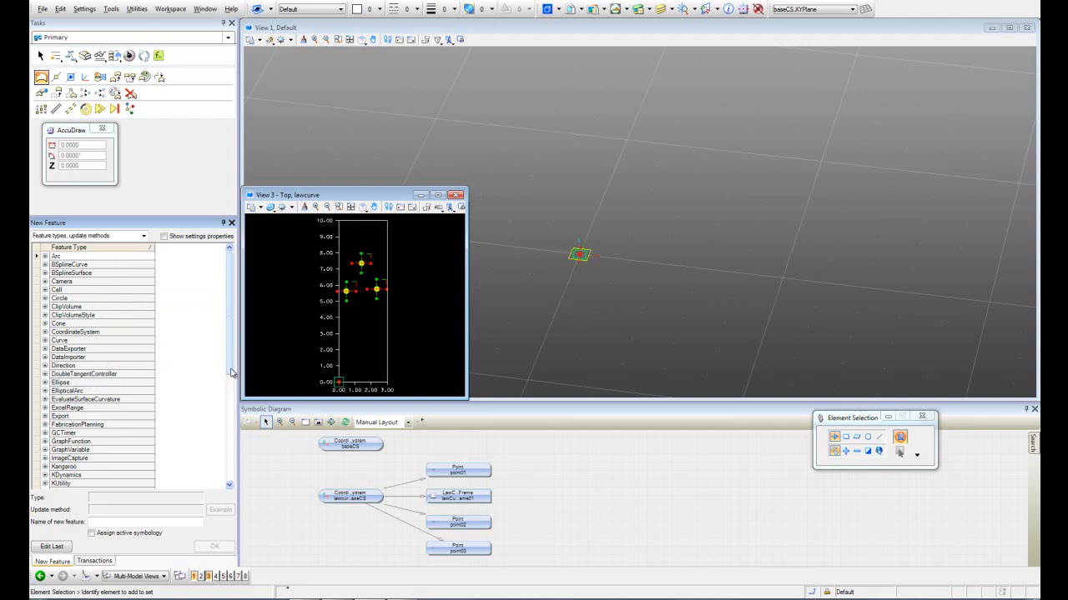
scroll(down, 3)
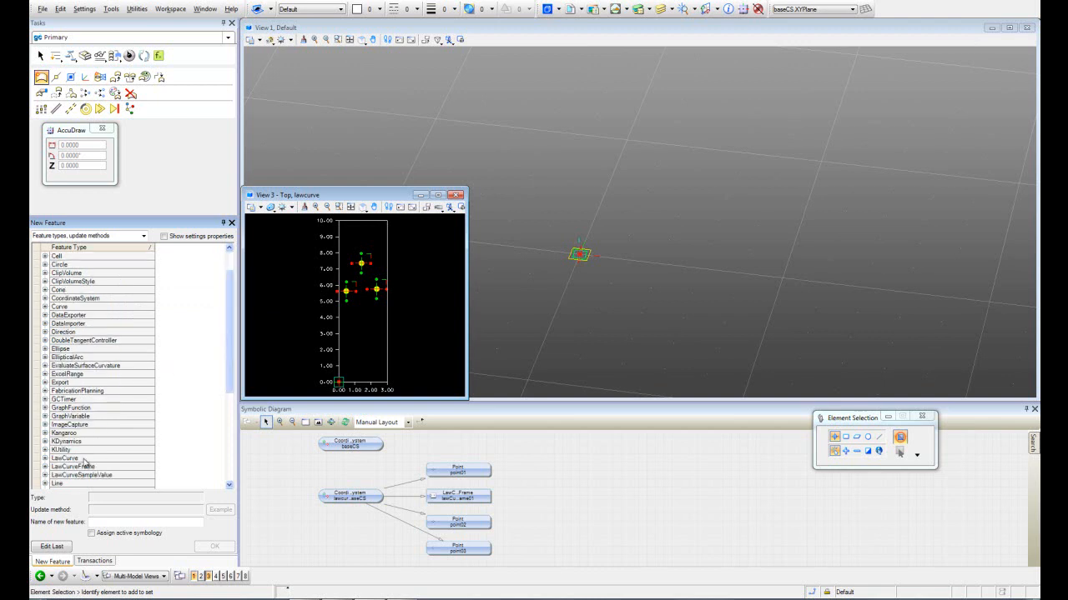
click(36, 407)
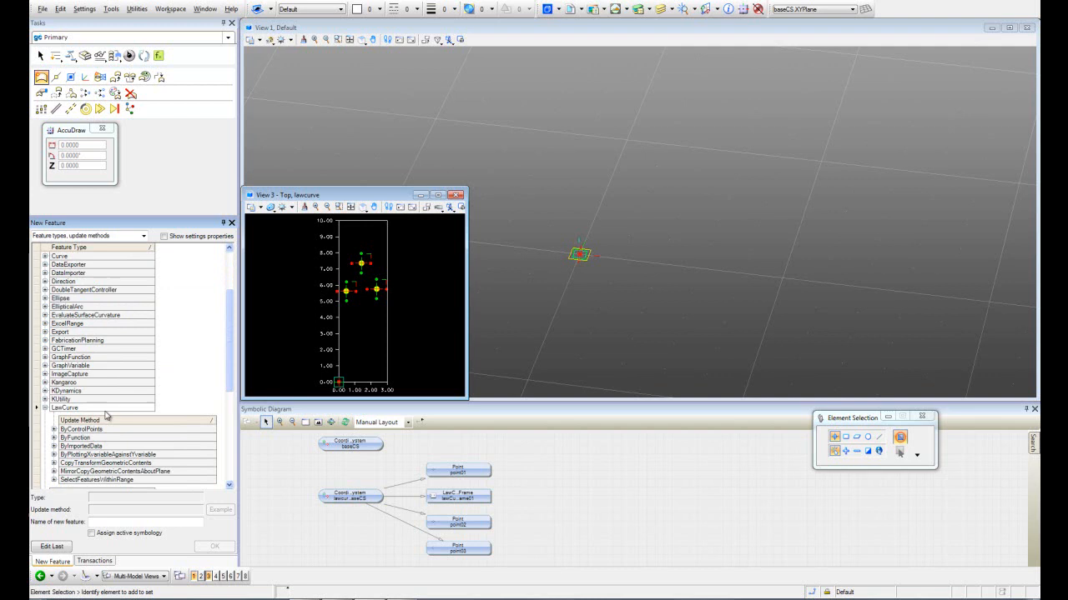
click(81, 429)
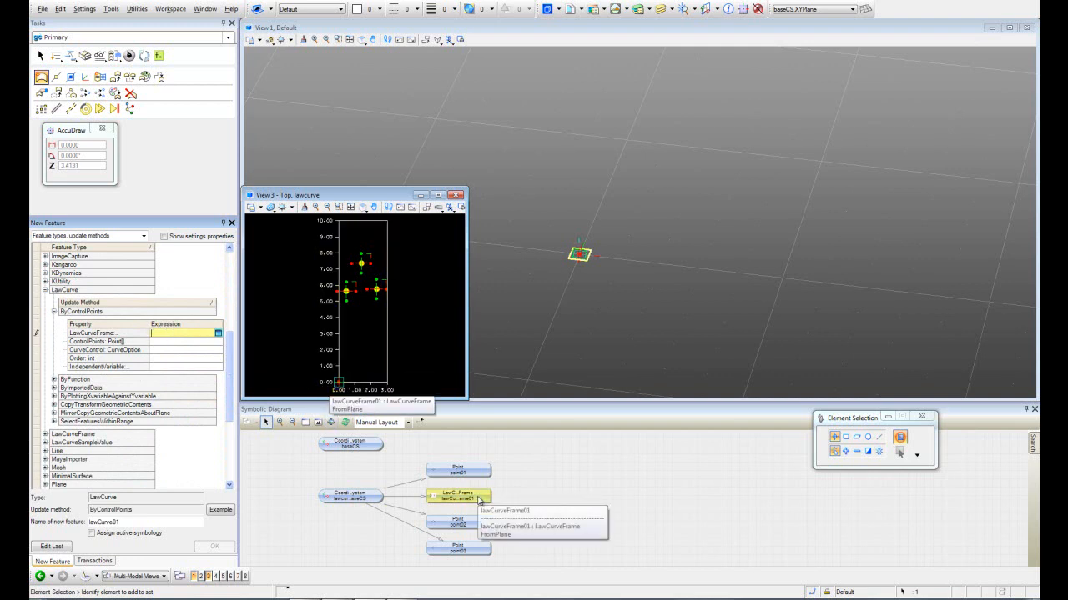
Use lawCurveFrame01 as the frame with point01, point02 and point03 as control points.
click(457, 497)
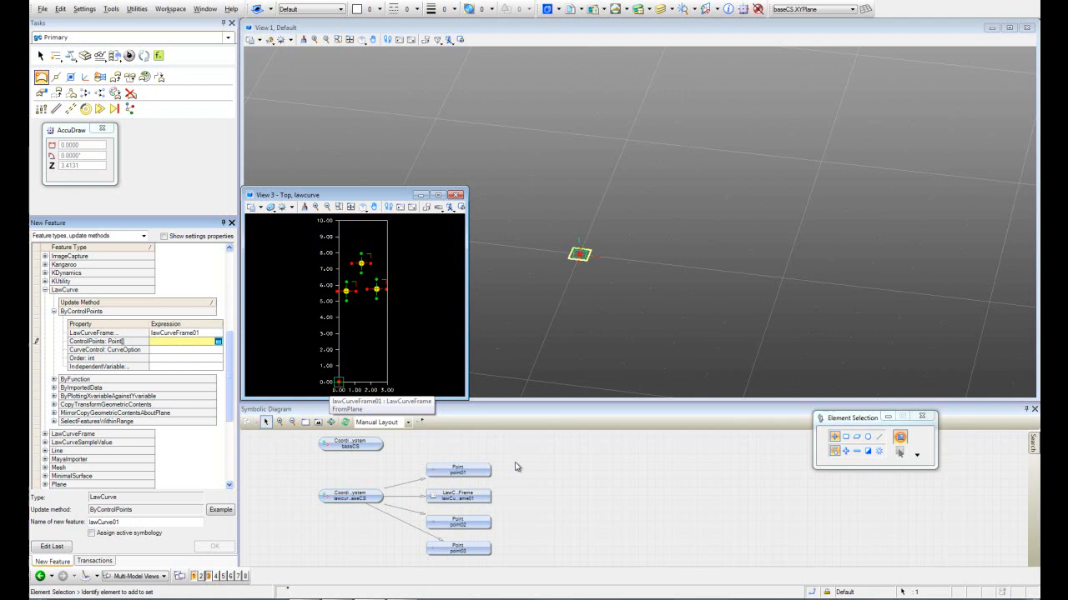
click(458, 469)
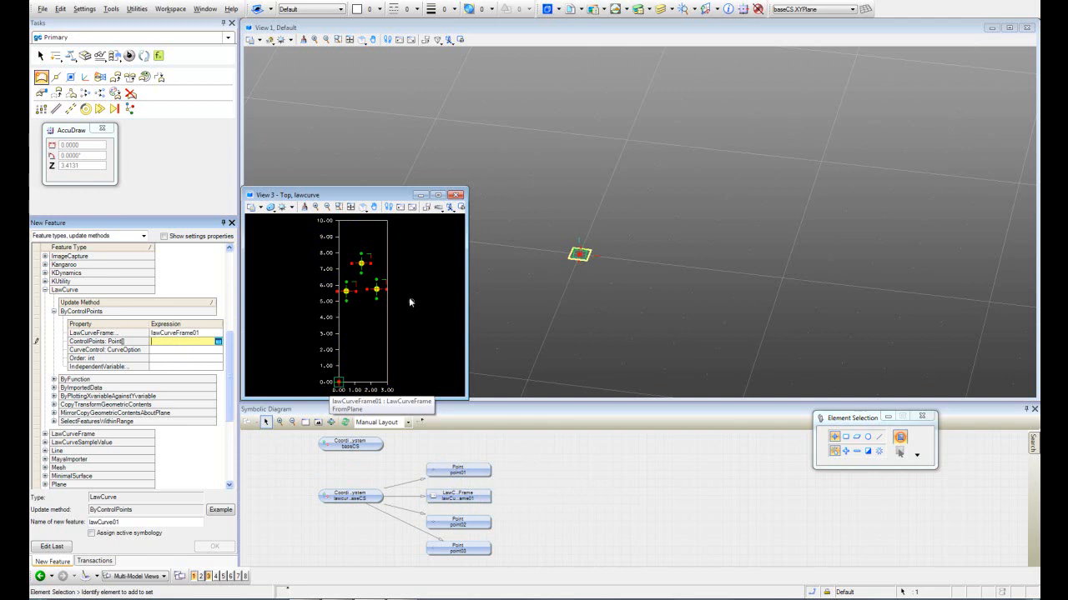
mouse_move(353, 305)
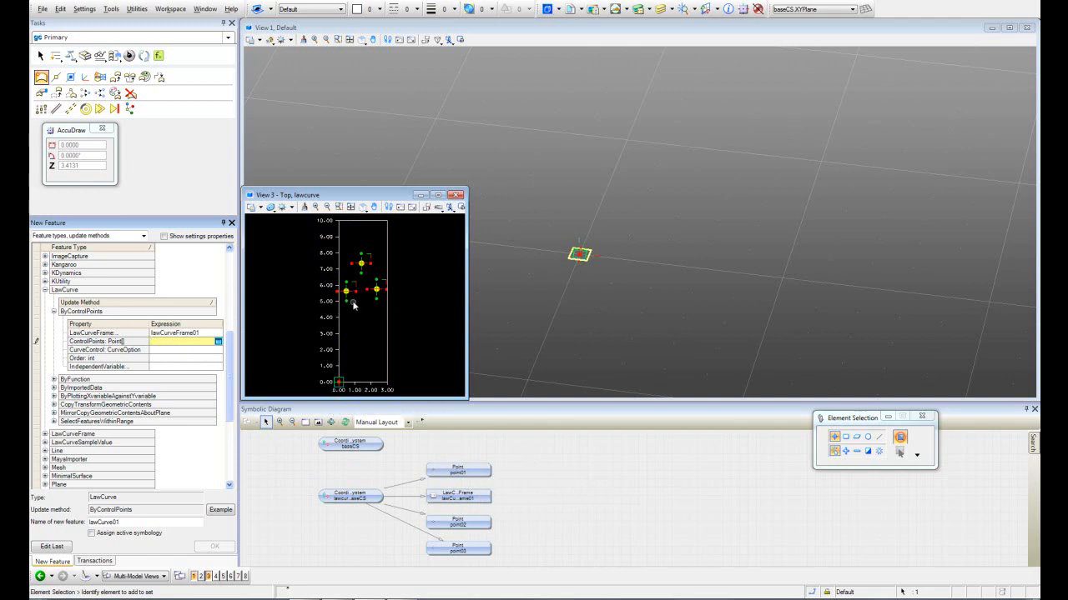
click(346, 289)
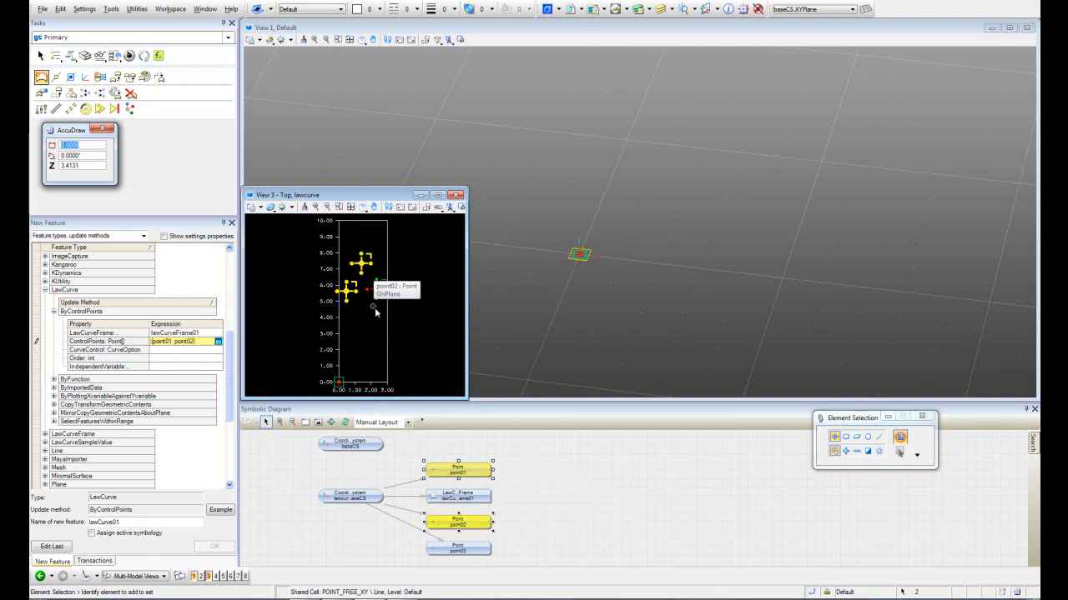
click(362, 347)
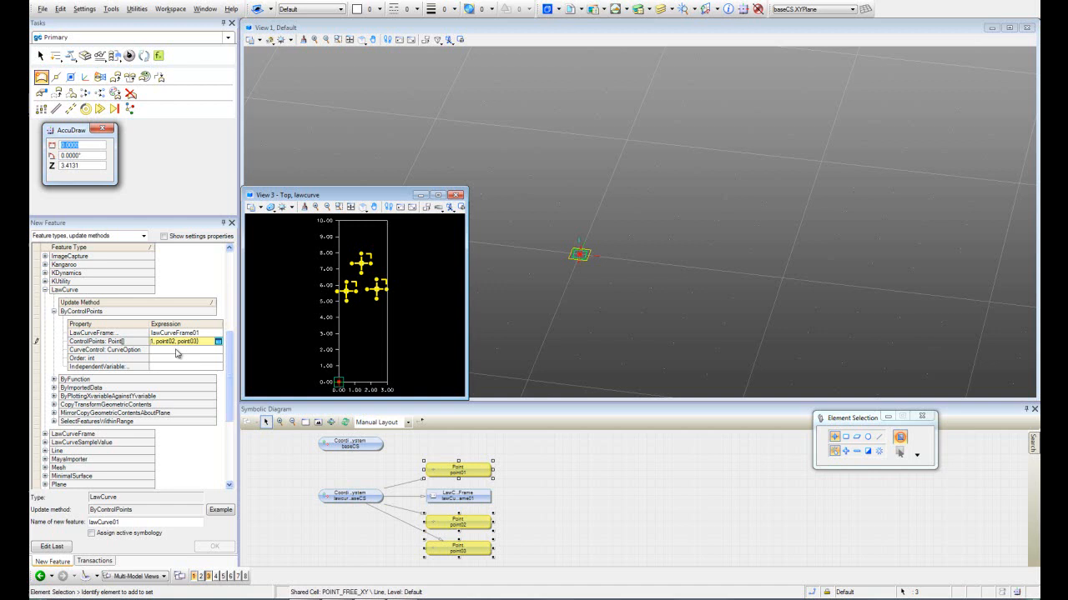
click(167, 350)
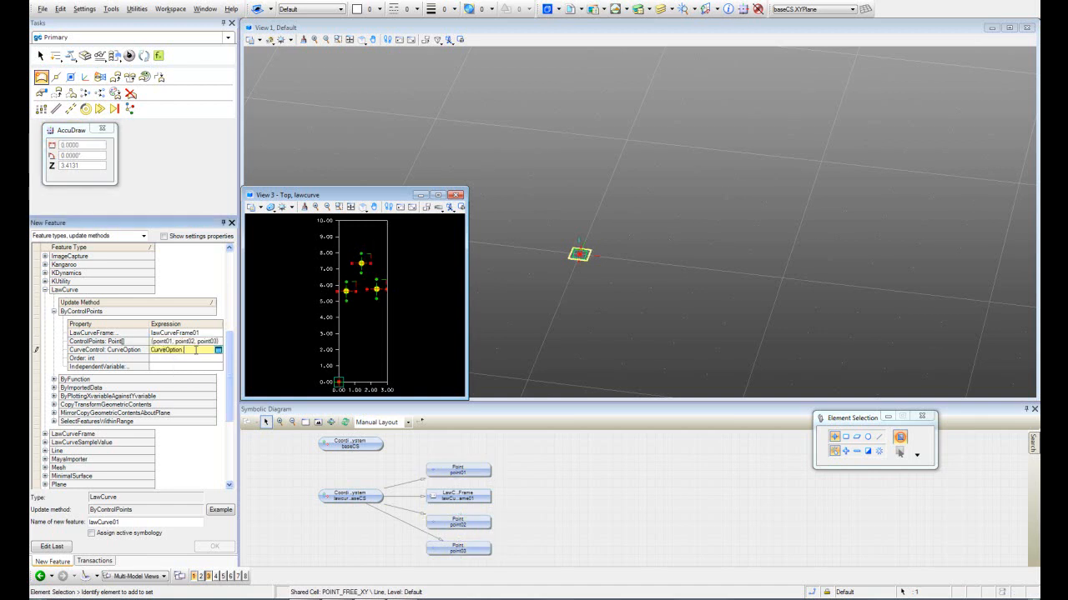
Set CurveOption to ByPoints and the curve order to 3.
click(217, 349)
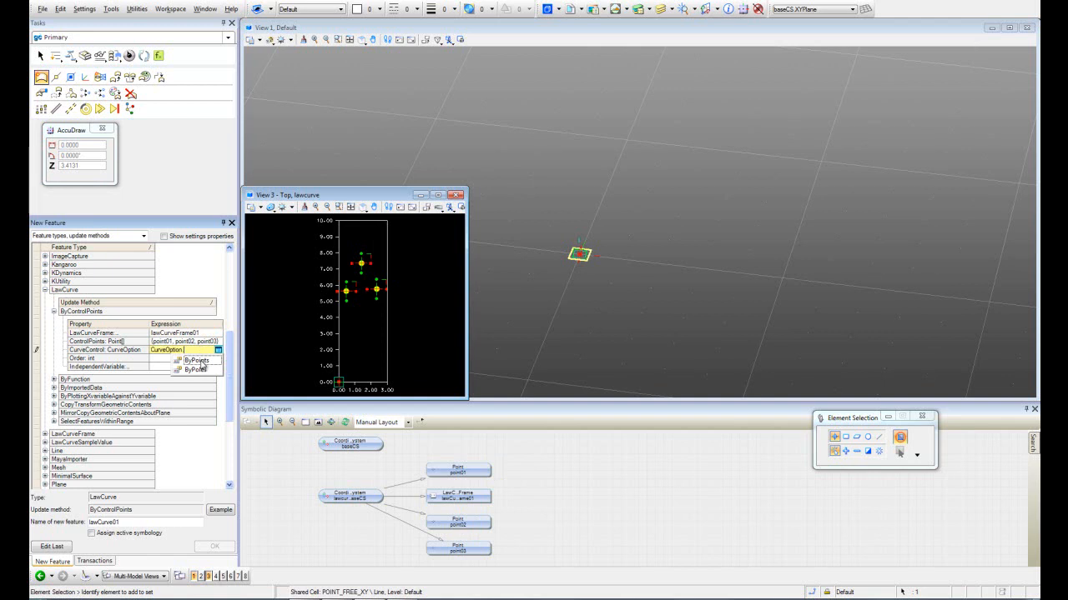
click(196, 359)
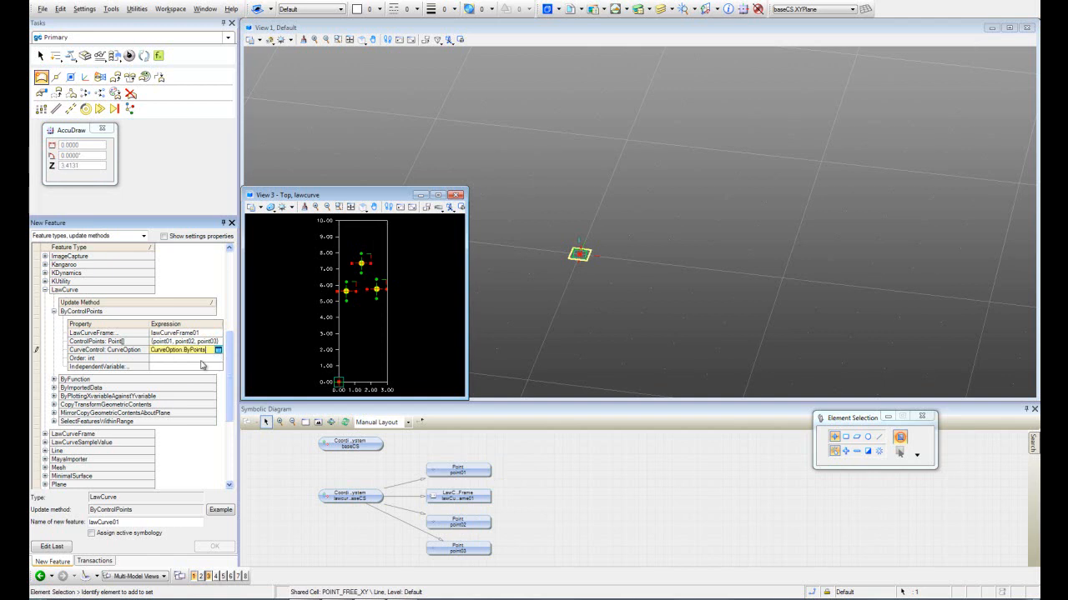
mouse_move(192, 349)
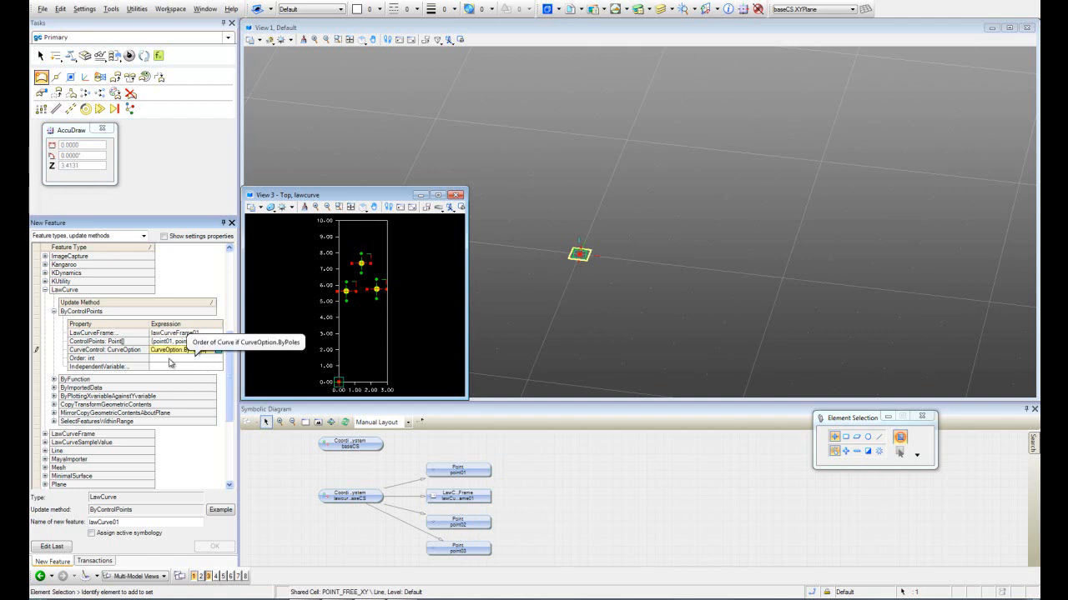
click(150, 357)
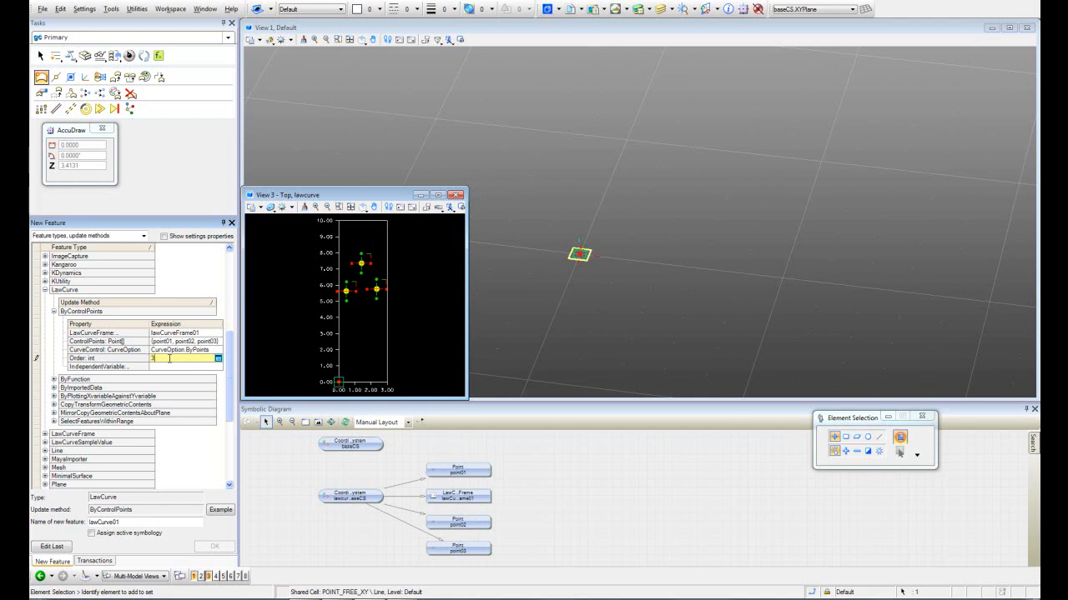
click(154, 367)
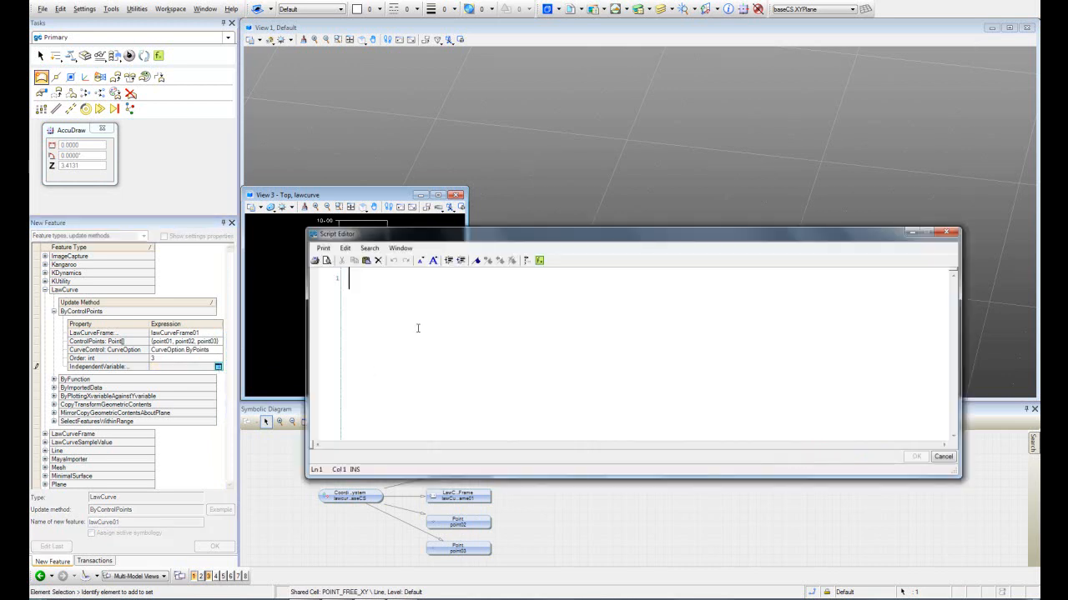
Enter Series(0,3,1) as the LawCurve's IndependentVariable and confirm.
text(Series()
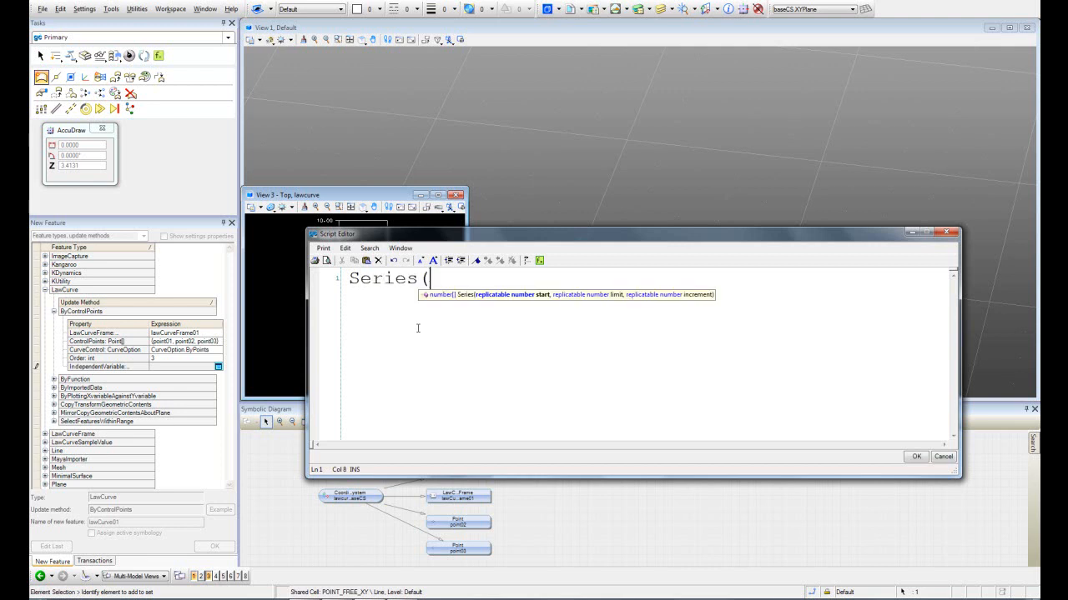
text(0,)
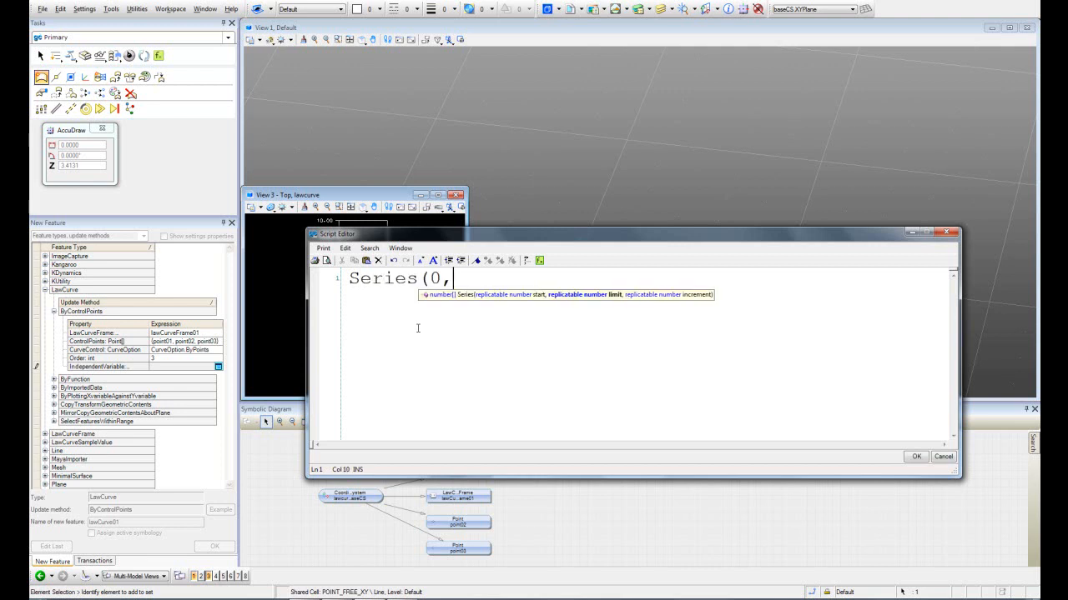
text(3,)
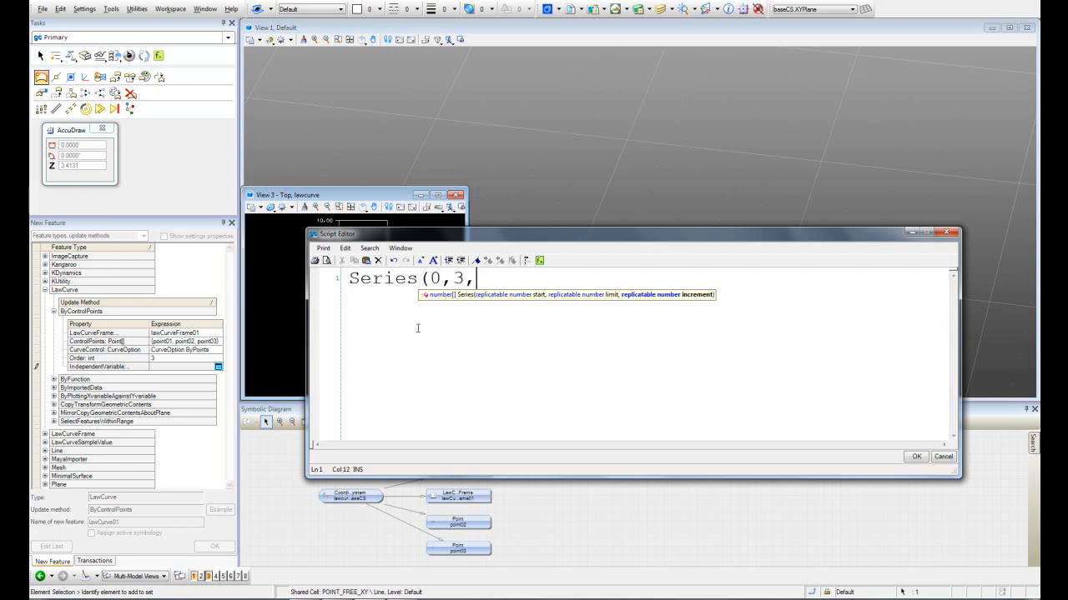
text(1))
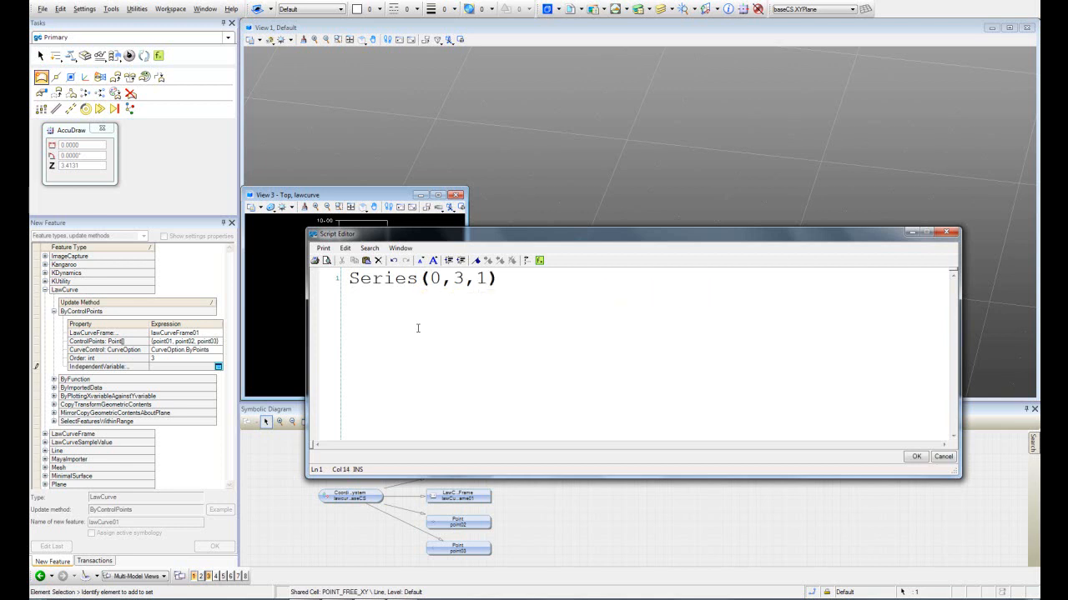
mouse_move(764, 382)
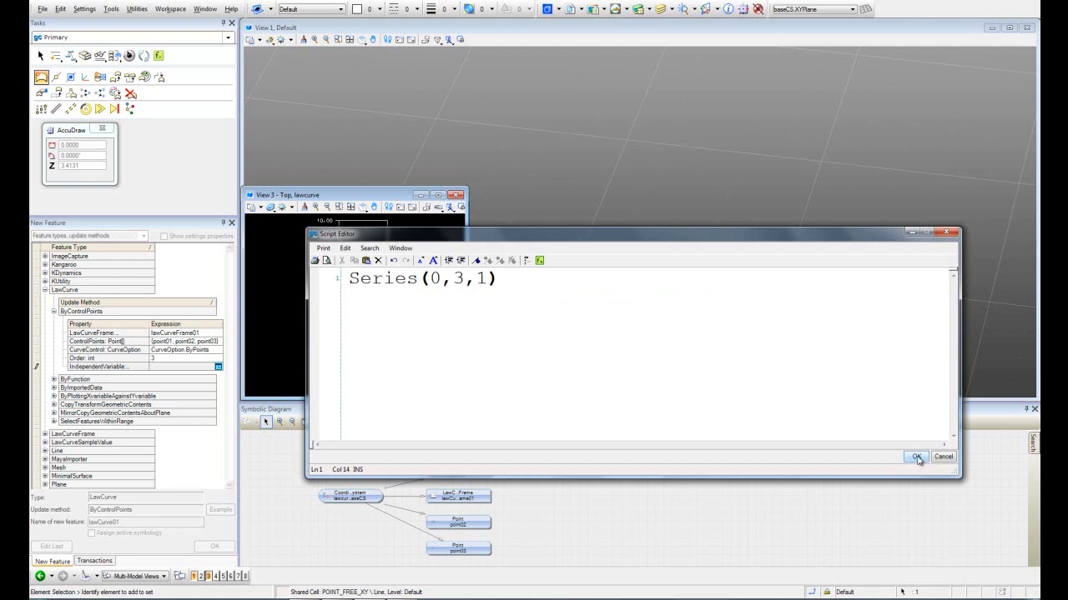
click(916, 456)
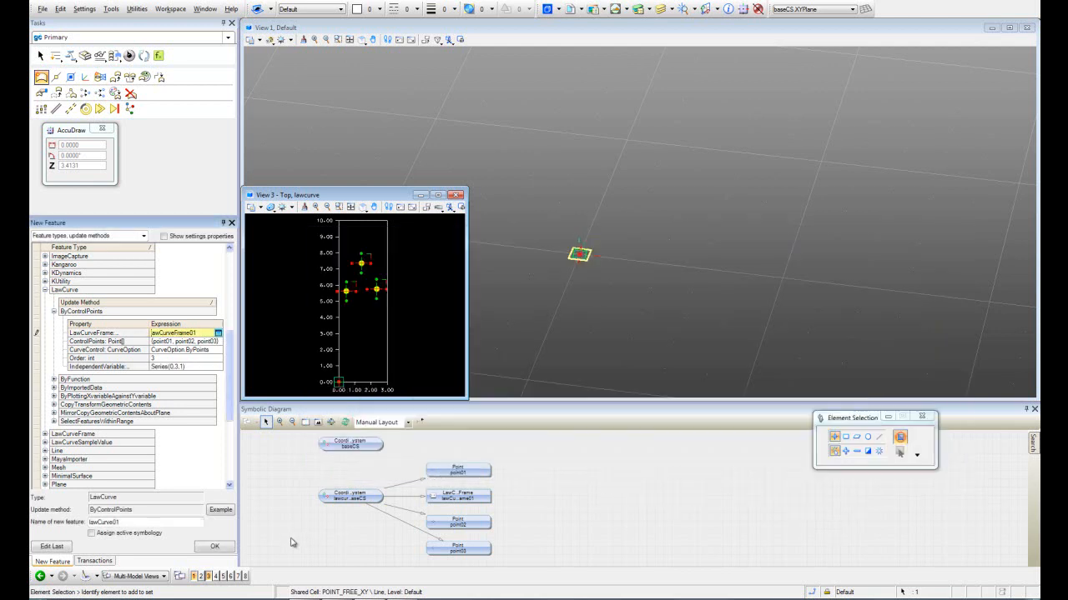
Create lawCurve01, set View 1 to Top View, and place point04 in the main model.
click(213, 546)
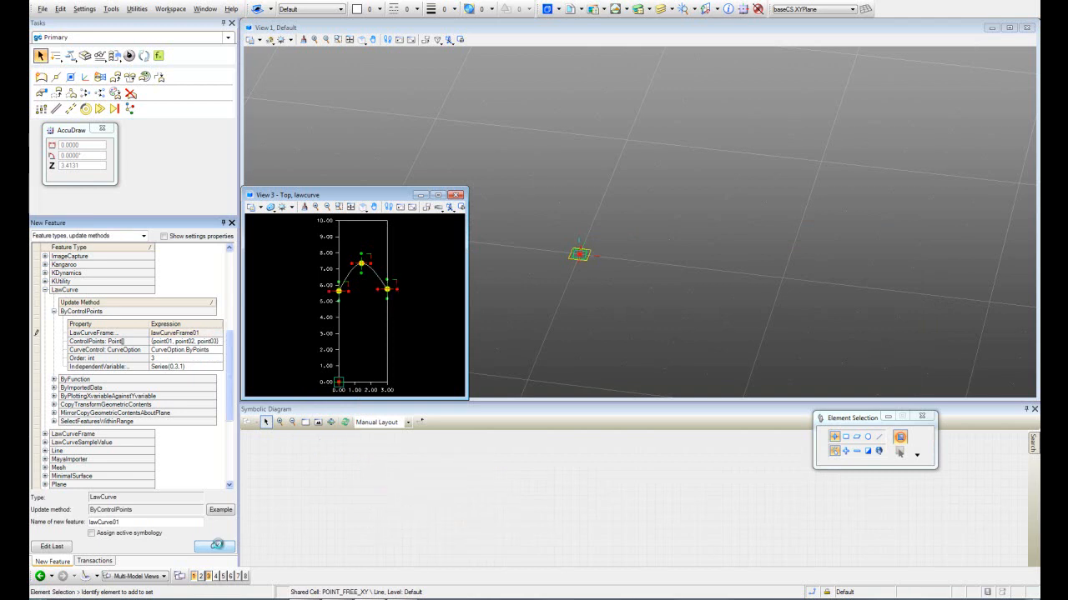
click(216, 545)
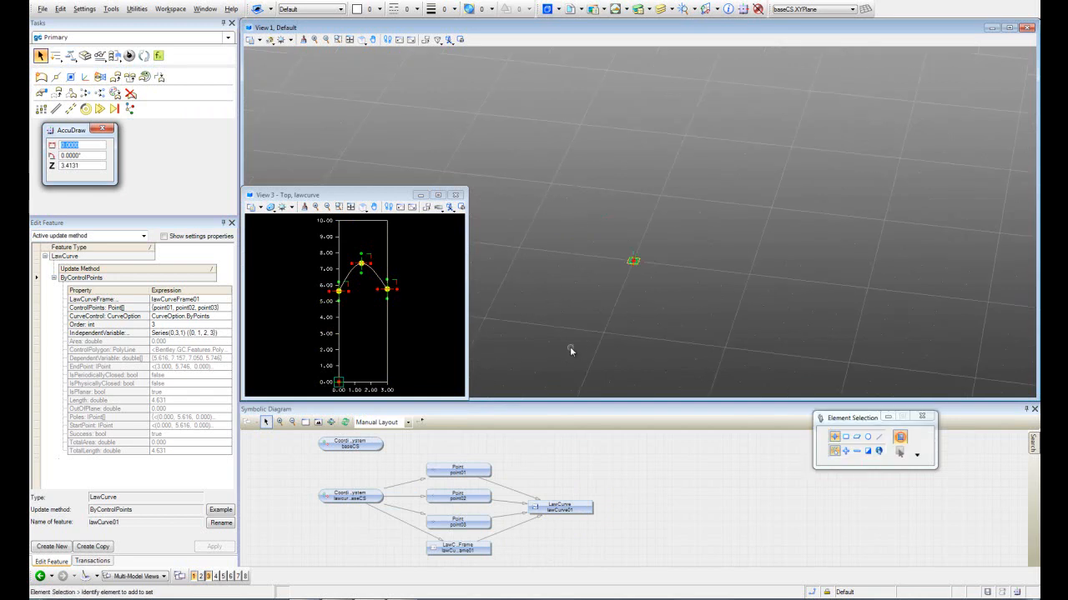
mouse_move(362, 39)
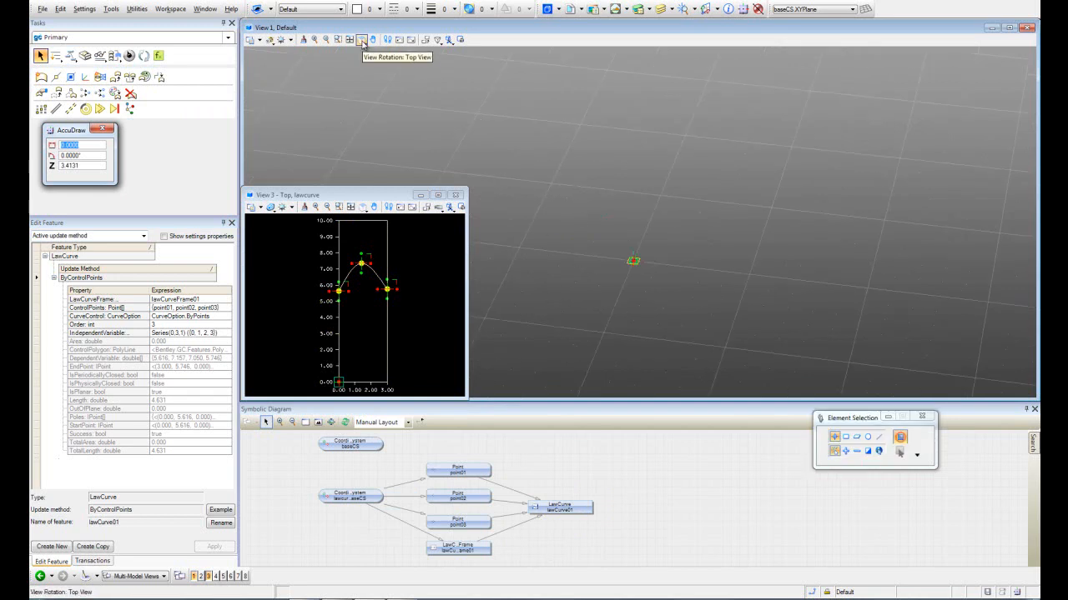
click(449, 39)
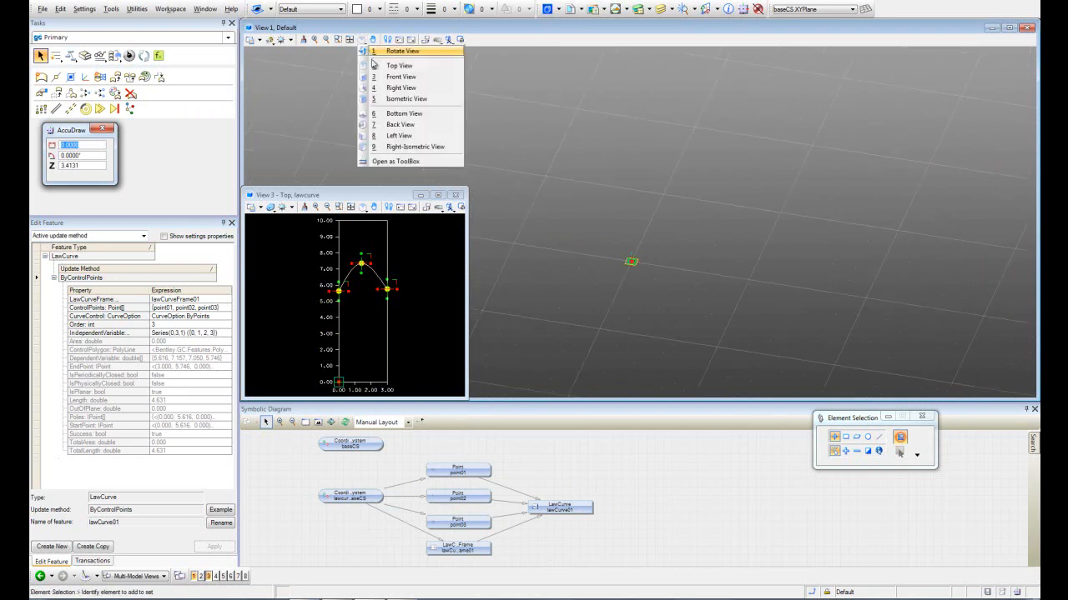
click(399, 65)
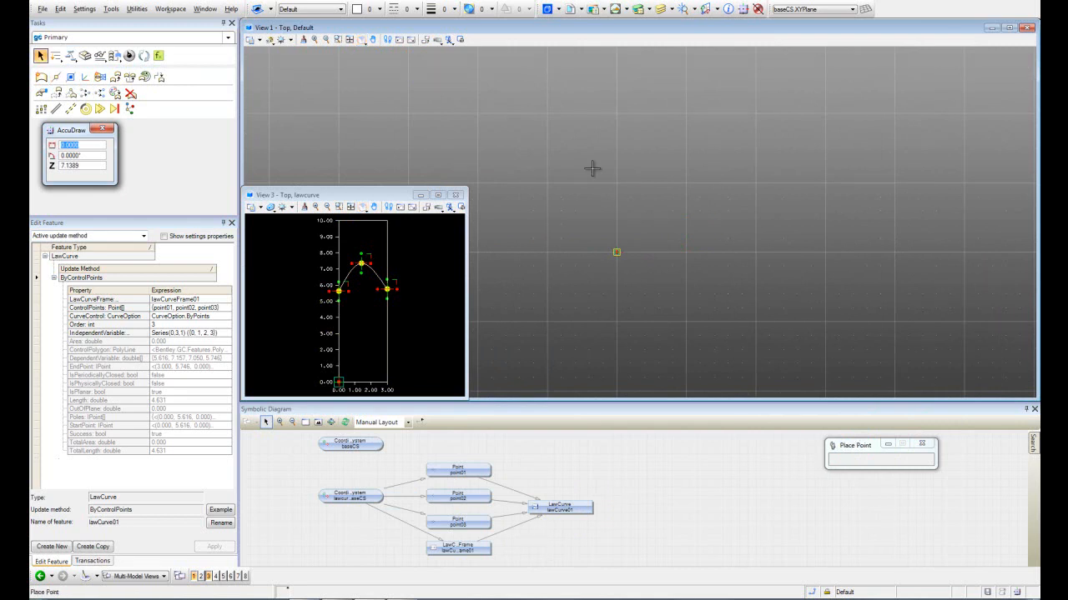
click(792, 221)
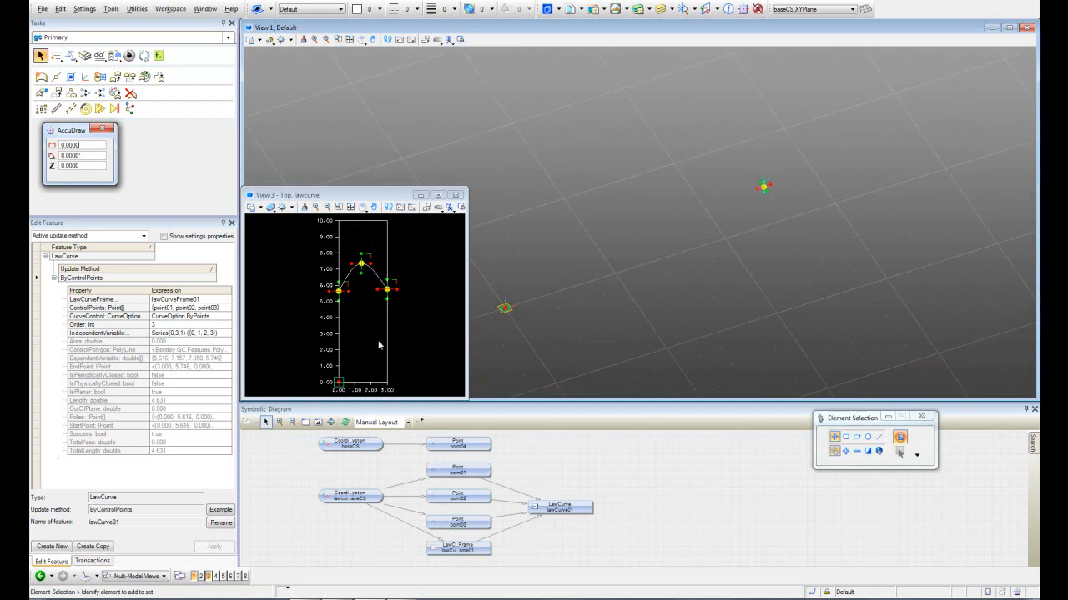
Begin a new Circle feature using the ByCenterRadius method.
click(92, 561)
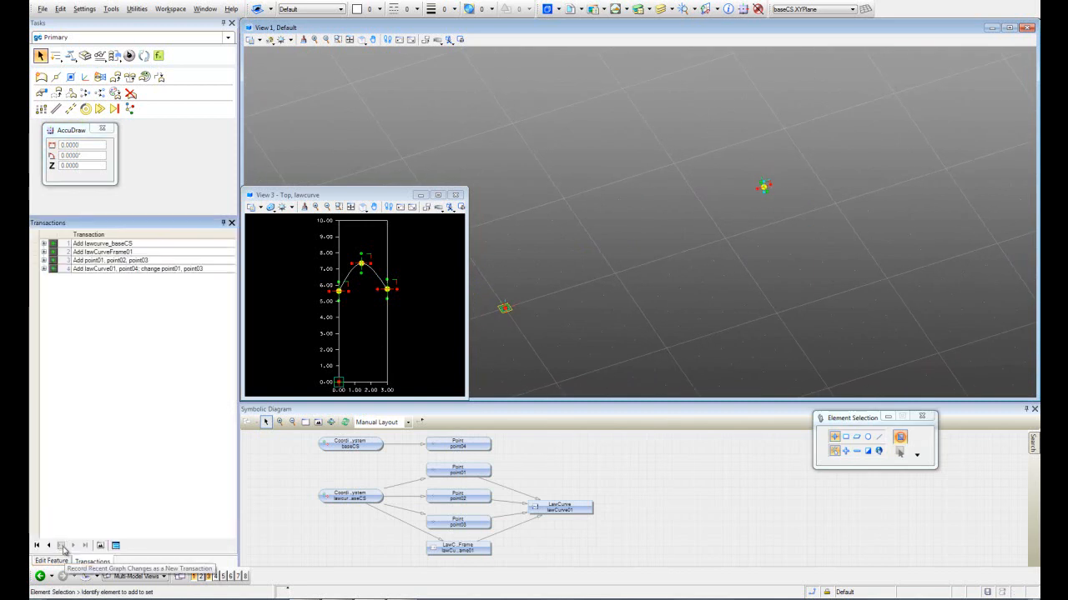
mouse_move(103, 343)
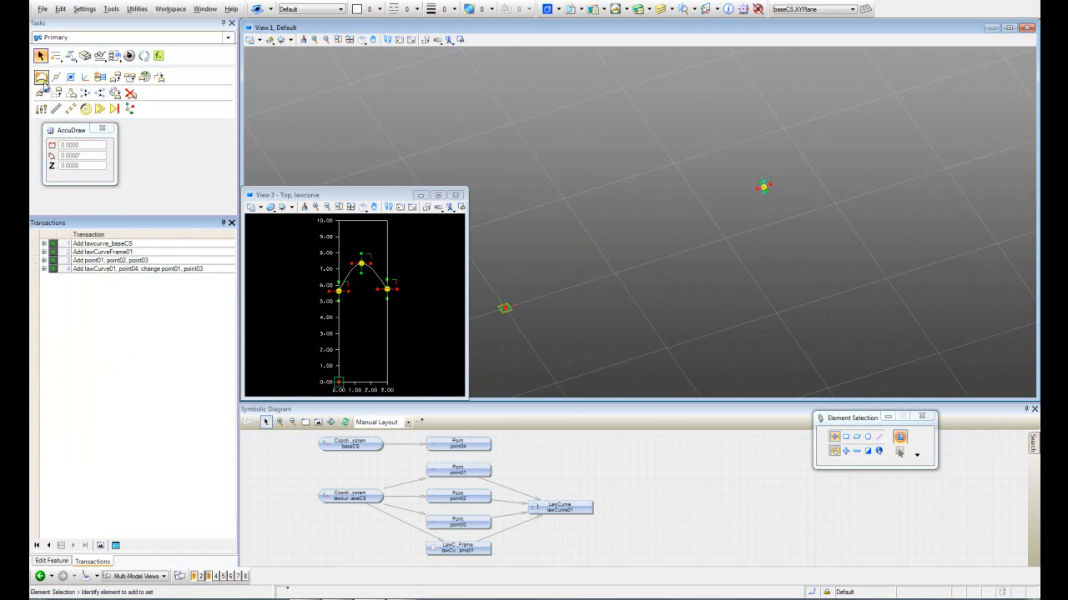
click(40, 77)
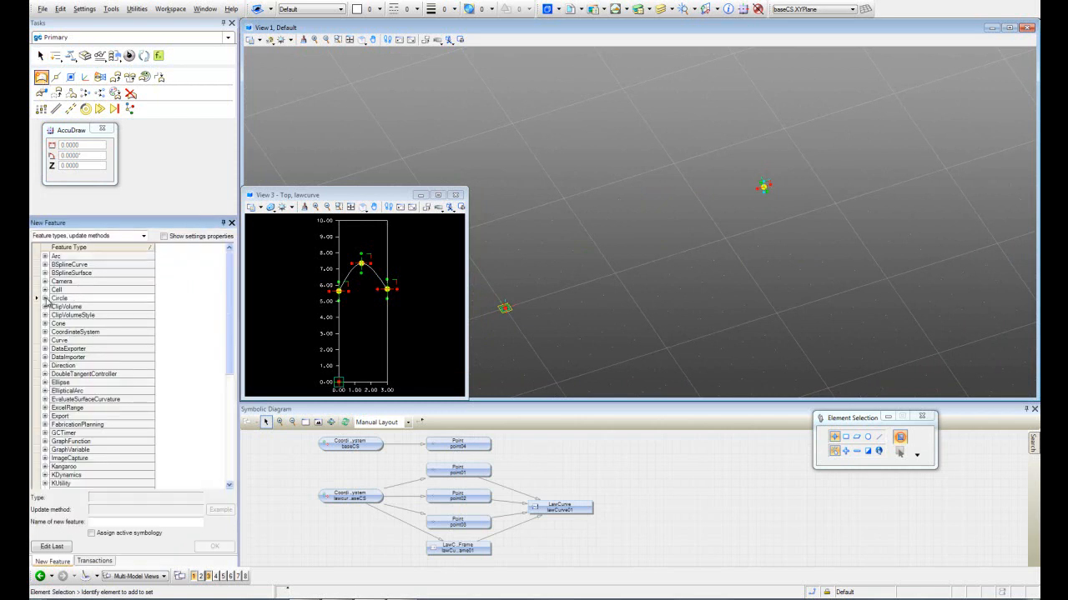
click(35, 297)
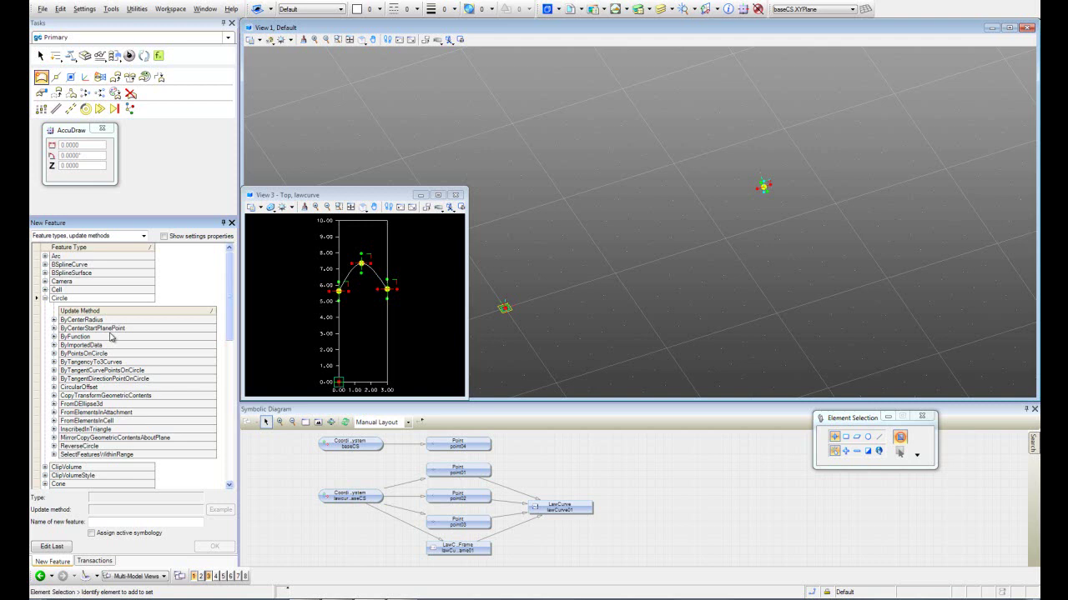
mouse_move(82, 320)
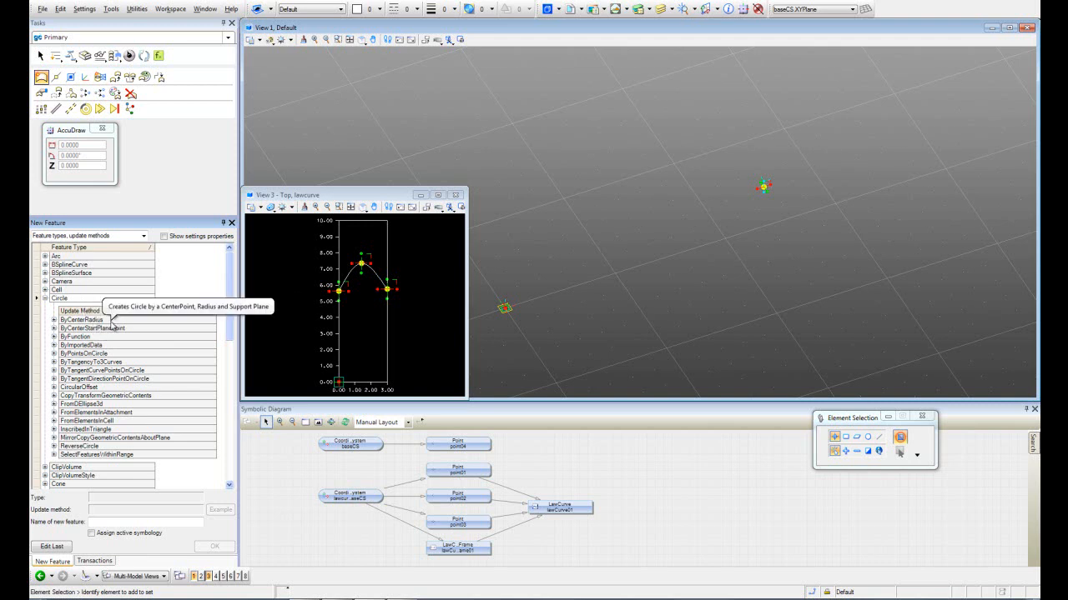
click(81, 320)
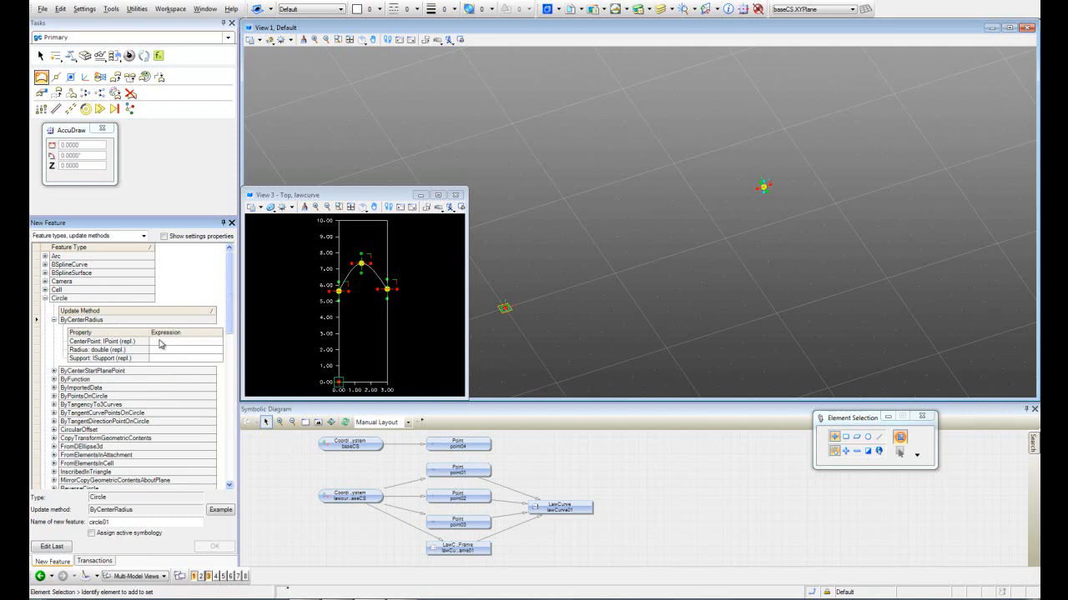
Set point04 as CenterPoint and lawCurve01 as Radius, opening the Script Editor.
click(180, 342)
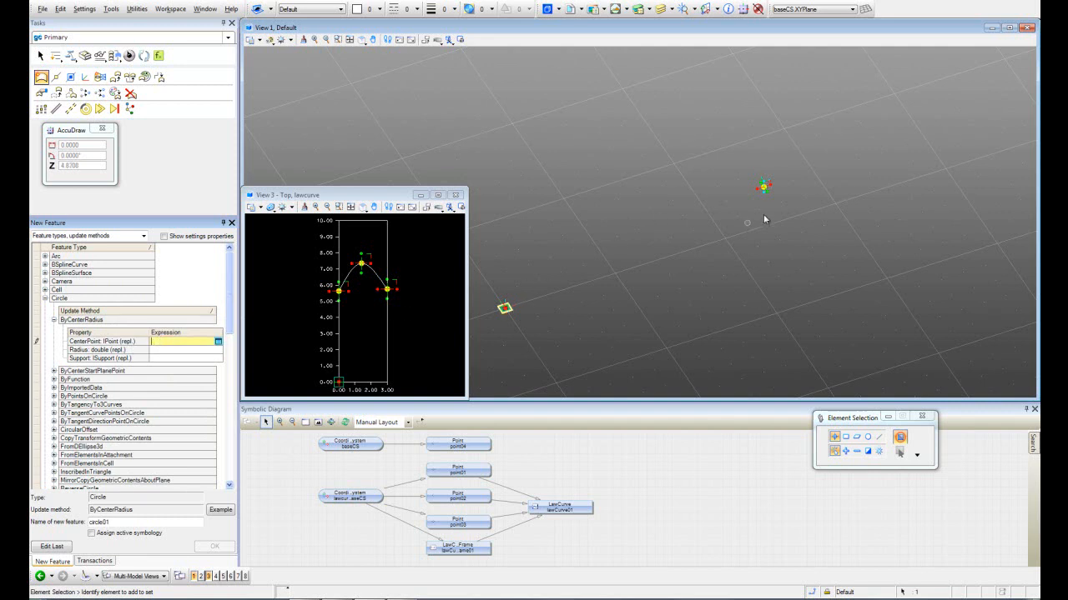
click(457, 443)
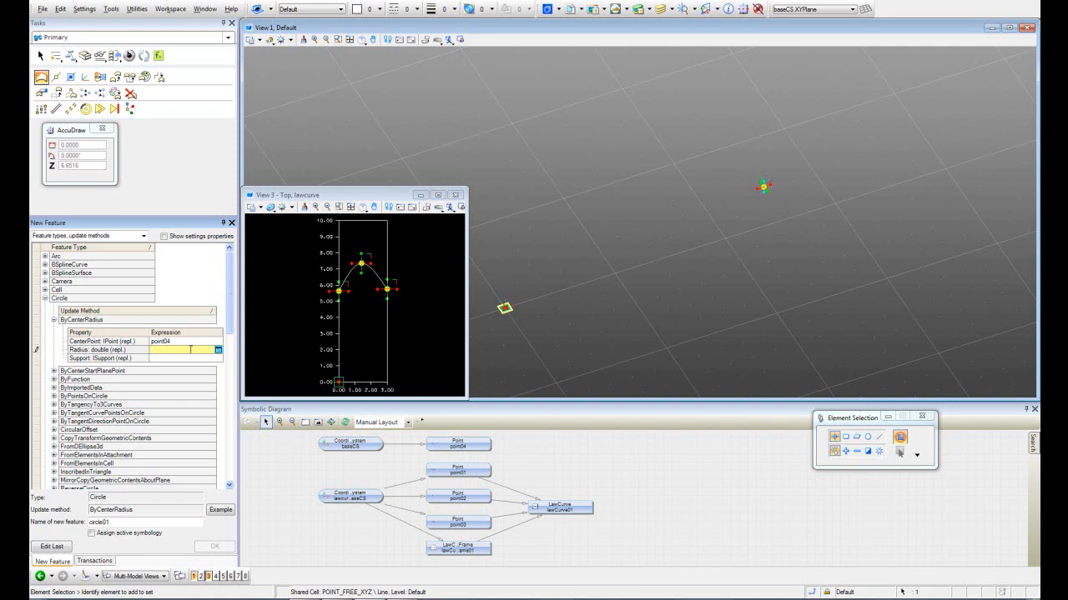
click(457, 472)
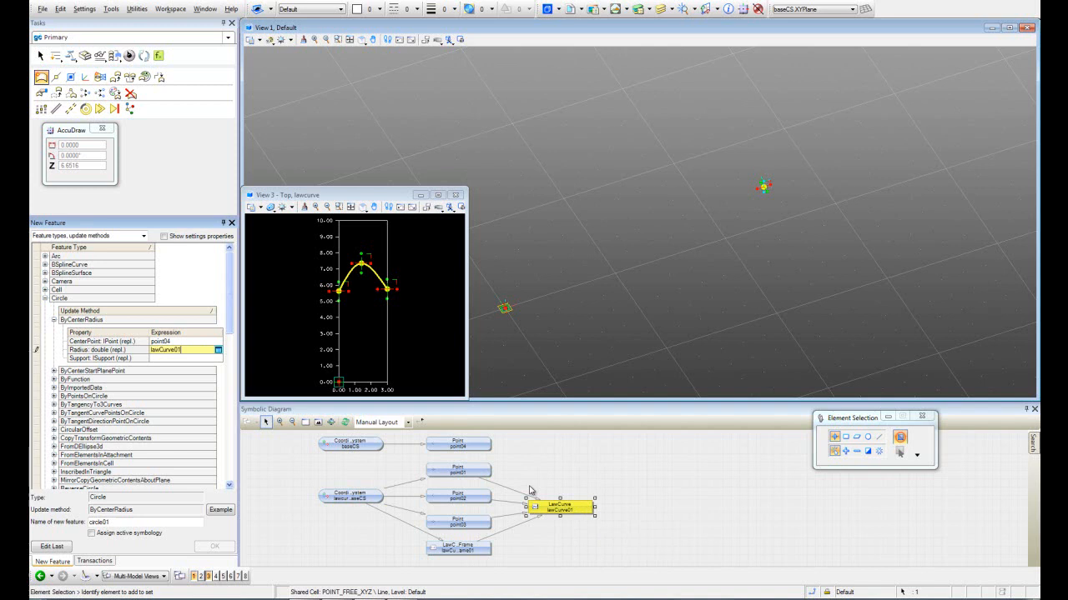
click(218, 350)
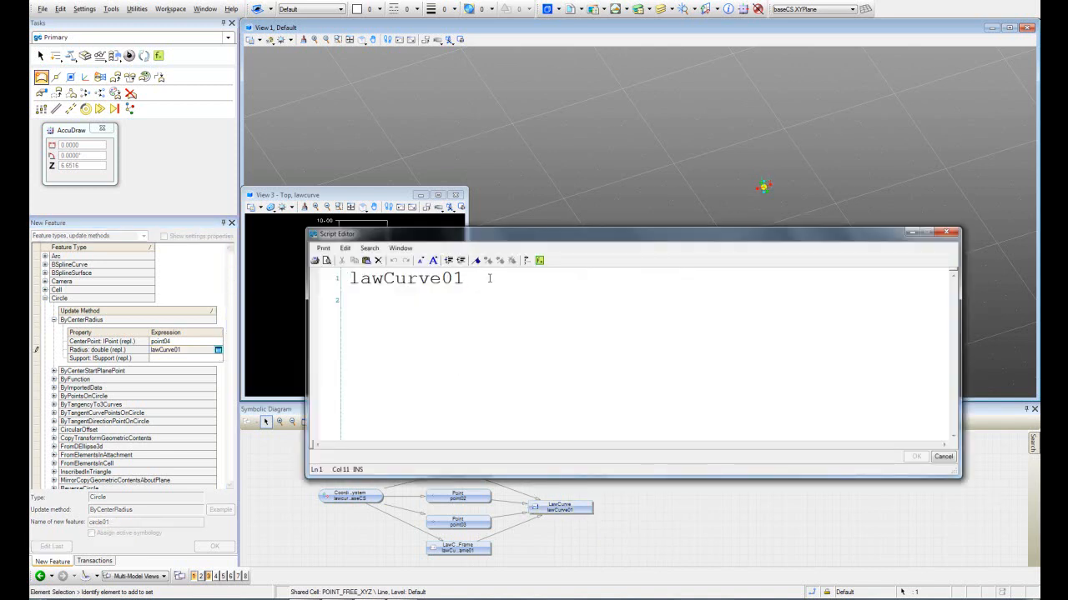
Extend the radius expression to lawCurve01.DependentVariable[1].
text(.)
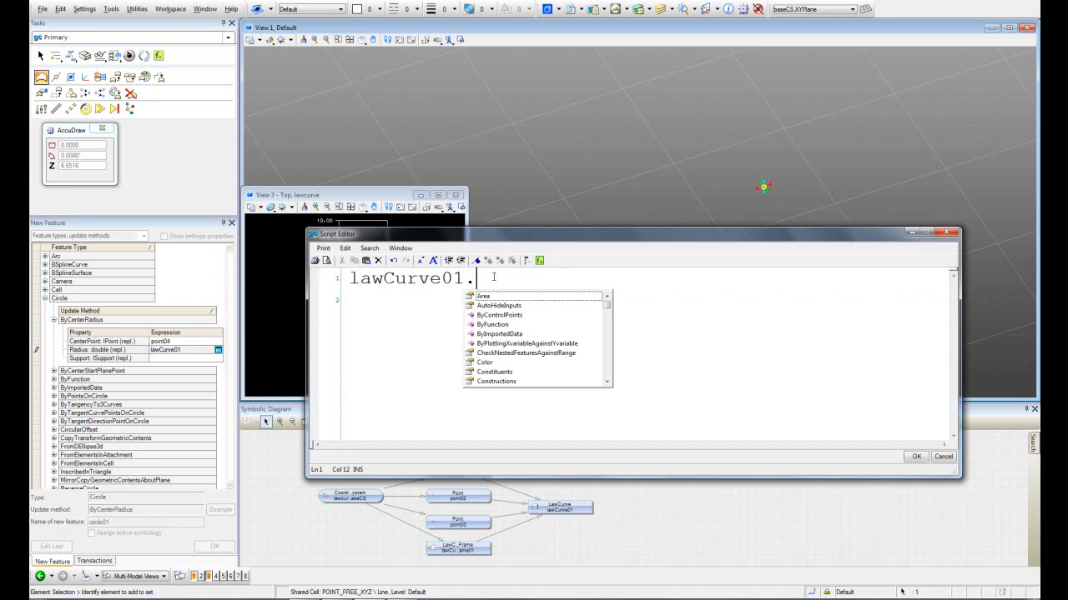
text(dentVariable)
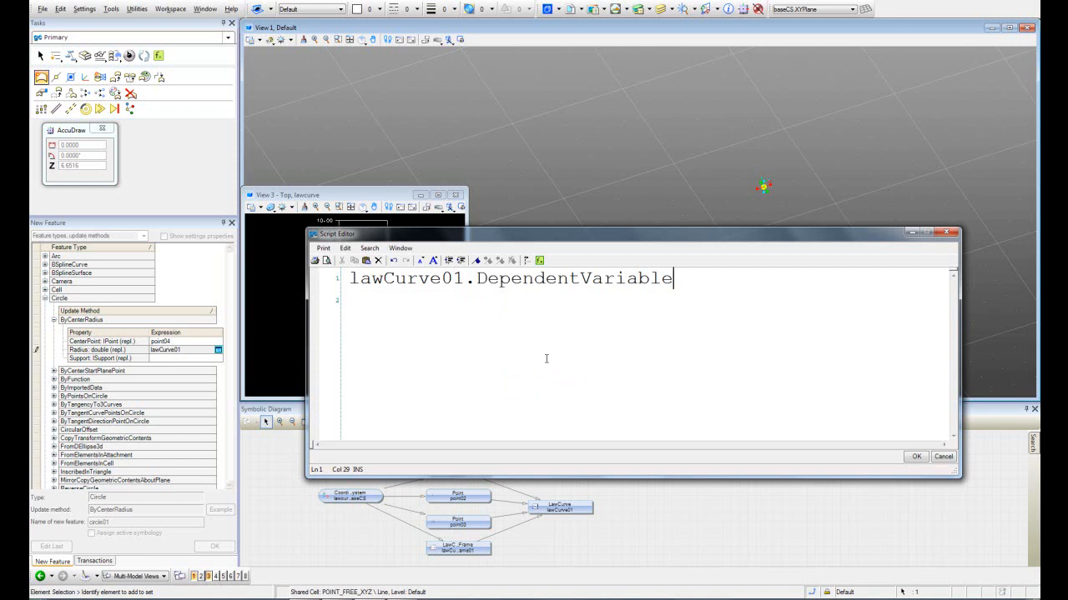
text([)
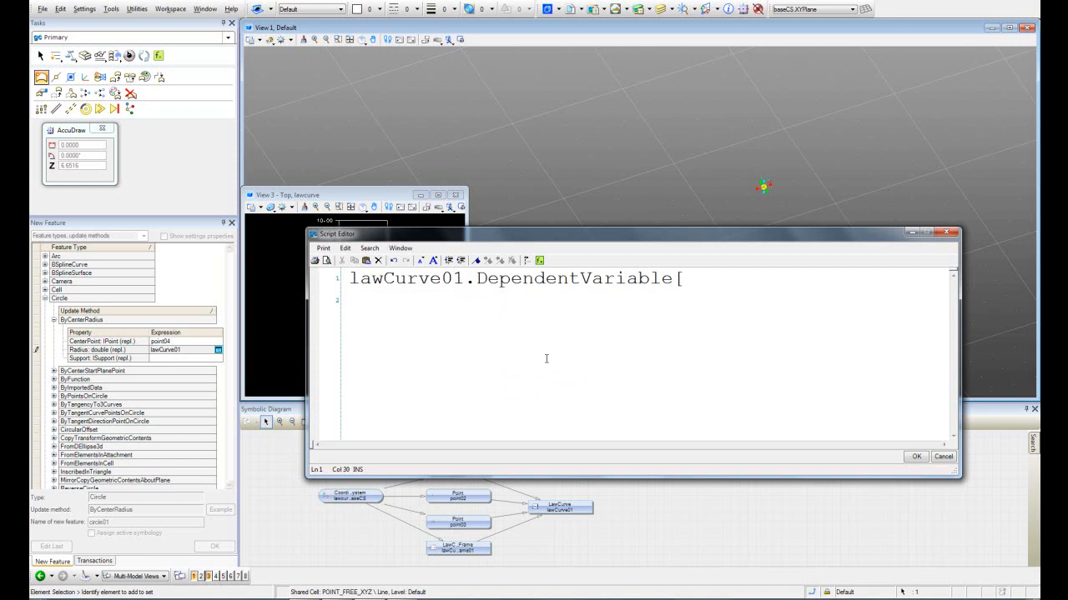
text(1)
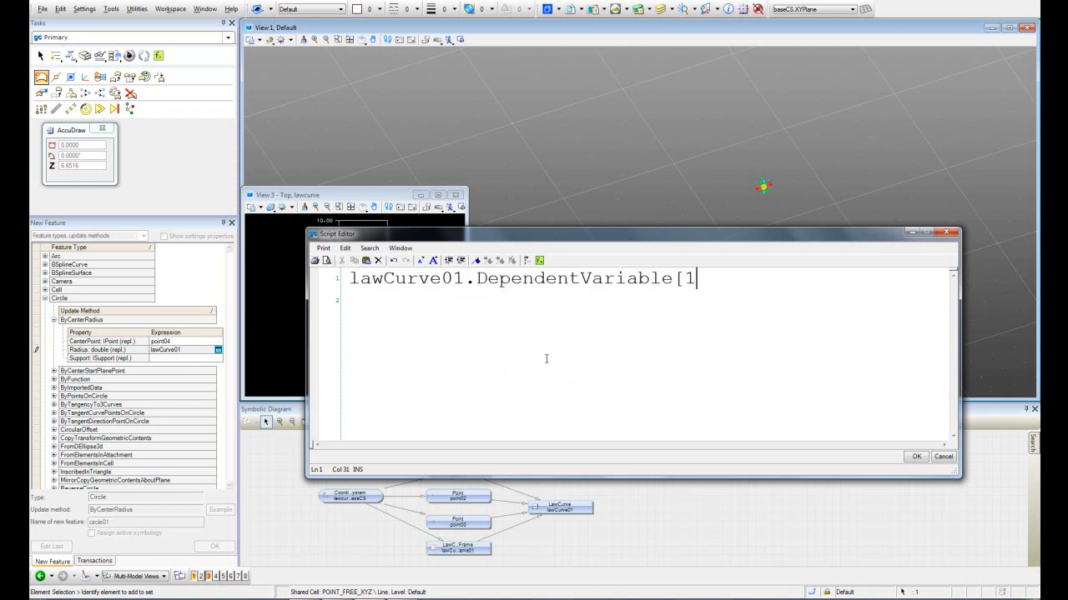
text(1])
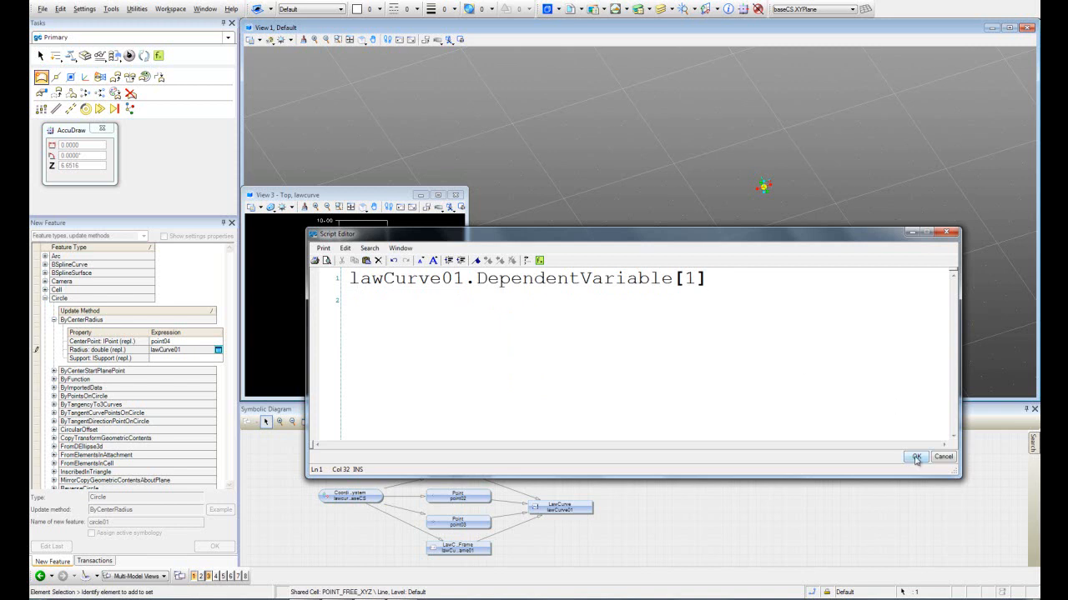
Confirm lawCurve01.DependentVariable[1] as the circle's radius in the Script Editor.
click(915, 457)
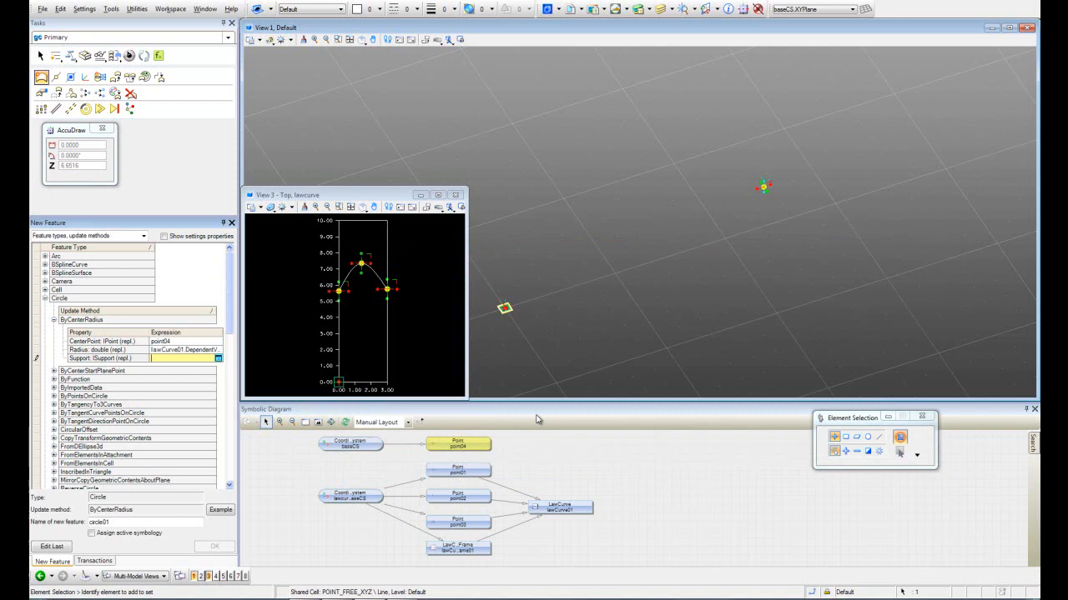
mouse_move(505, 308)
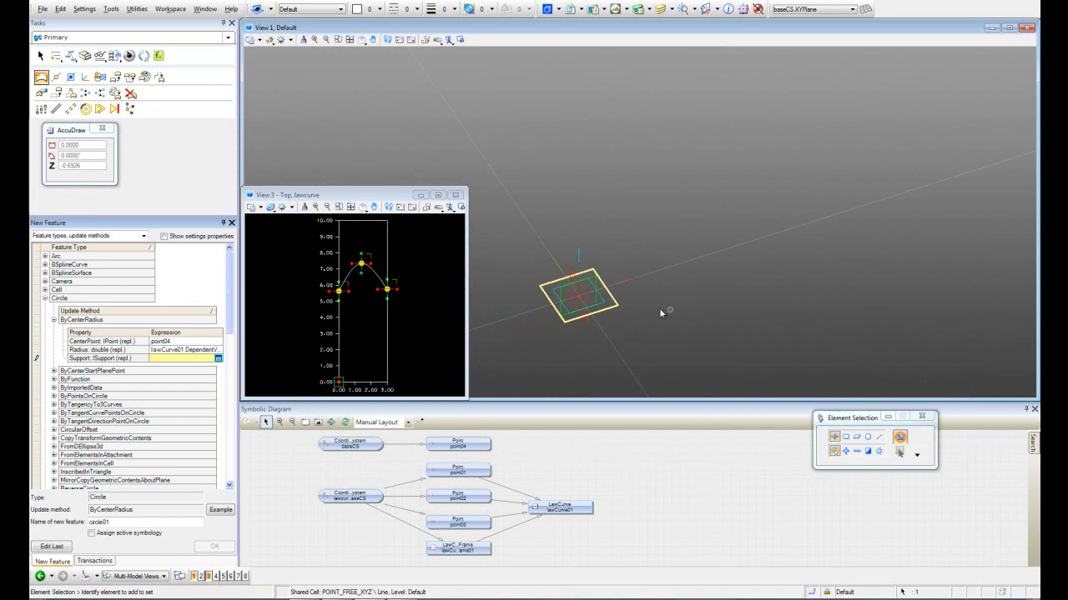
mouse_move(601, 309)
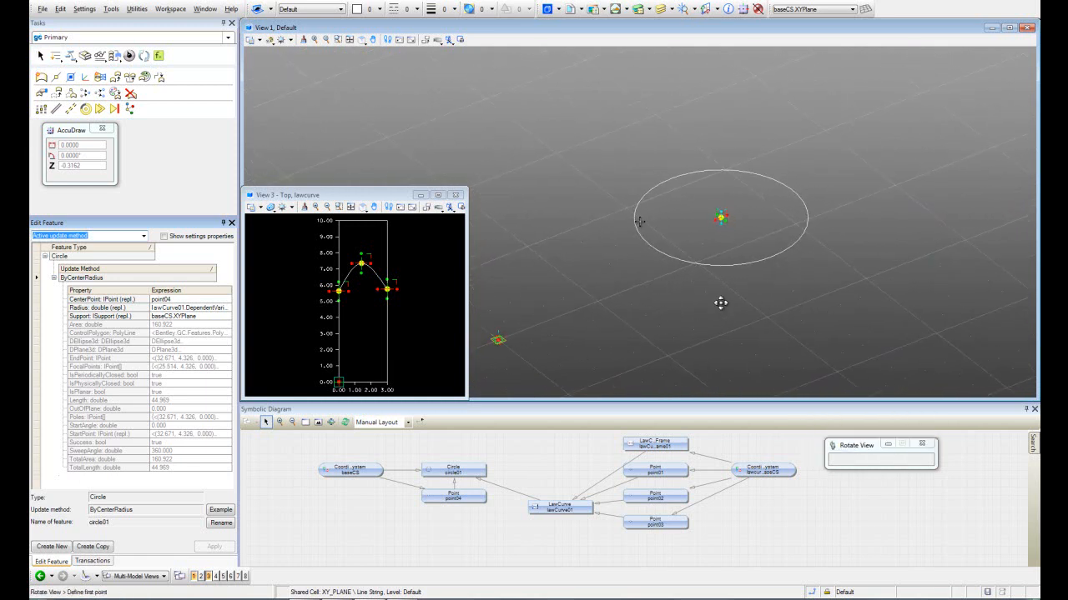
Grab point02, the law curve's peak control point, with the Move tool.
click(40, 55)
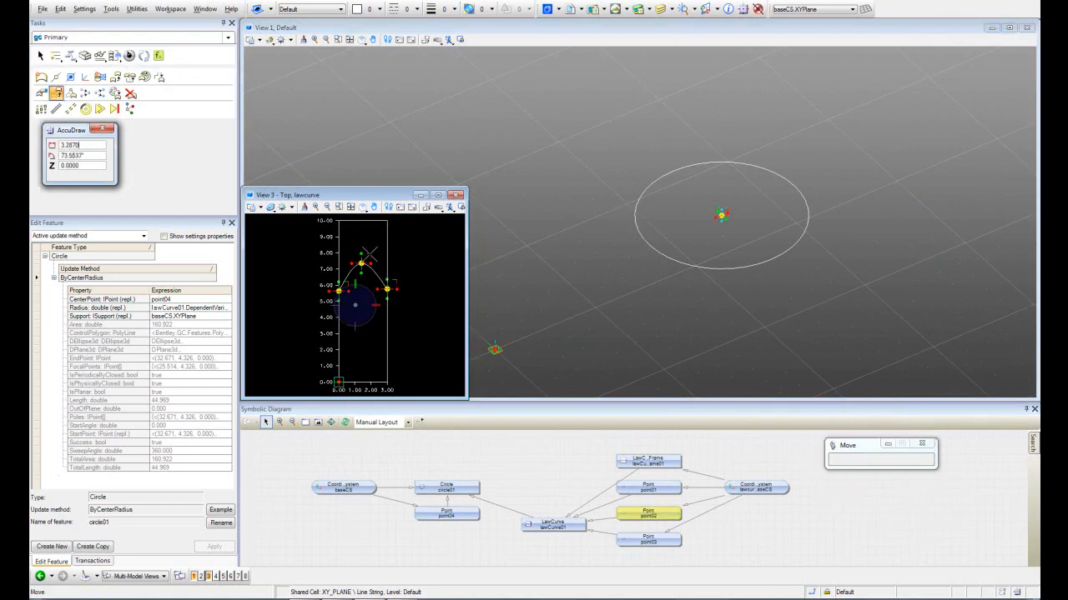
click(649, 515)
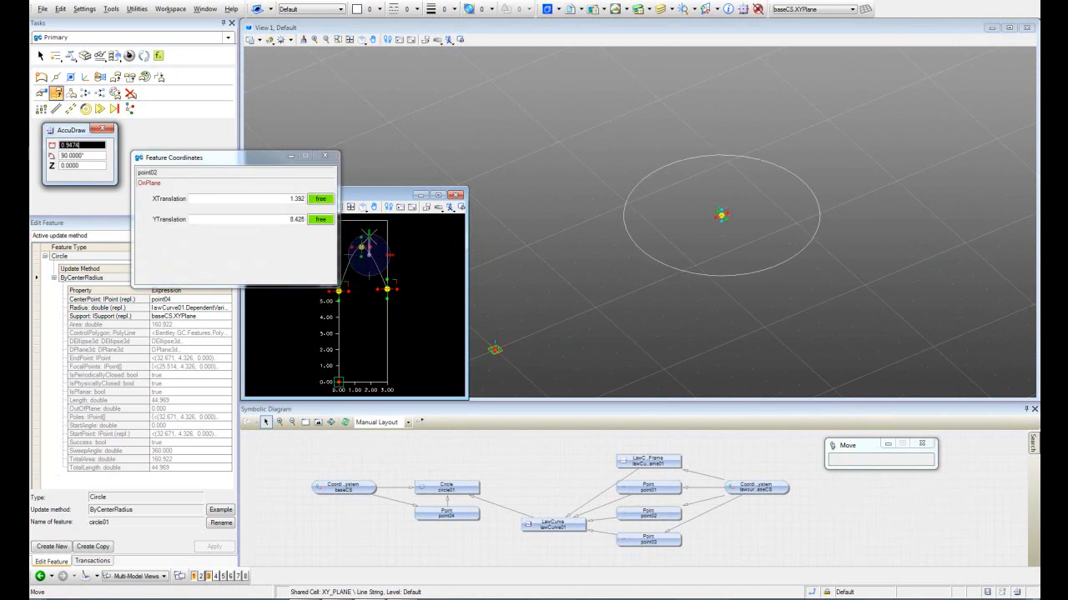